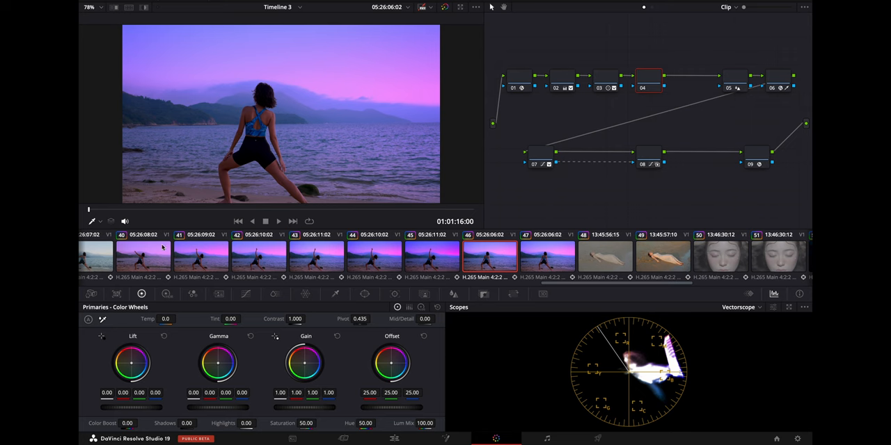
Switch the Color page wheels panel to ColorSlice for the beach yoga clip.
{"action": "left_click", "coordinate": [274, 293]}
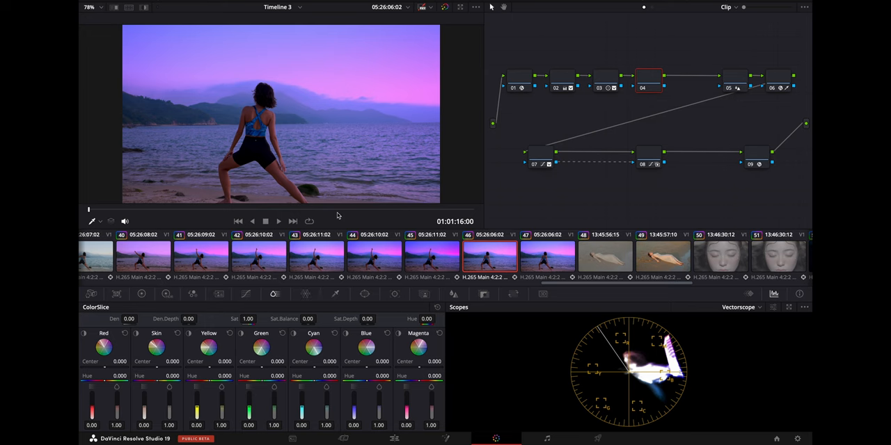
Set Blue Center to -0.850, turn off the range preview, and raise blue saturation.
{"action": "left_click", "coordinate": [347, 333]}
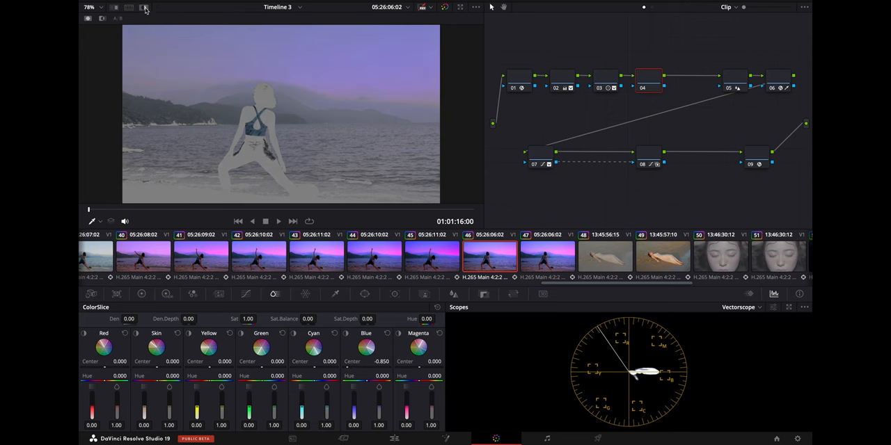
{"action": "left_click", "coordinate": [144, 7]}
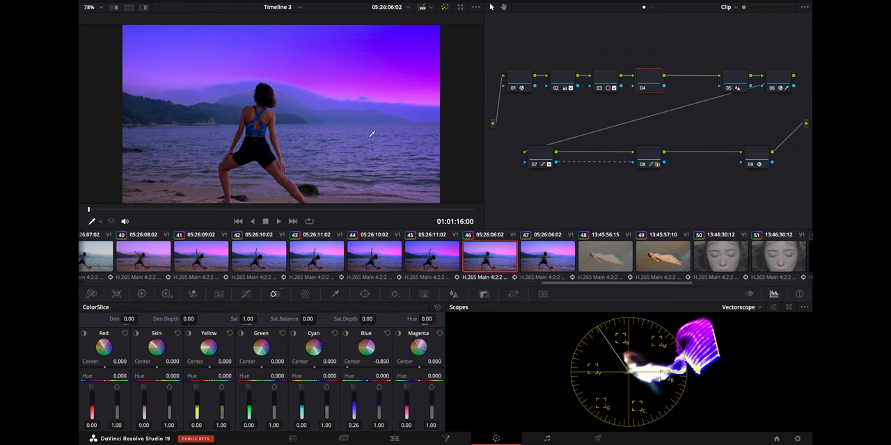
{"action": "mouse_move", "coordinate": [379, 250]}
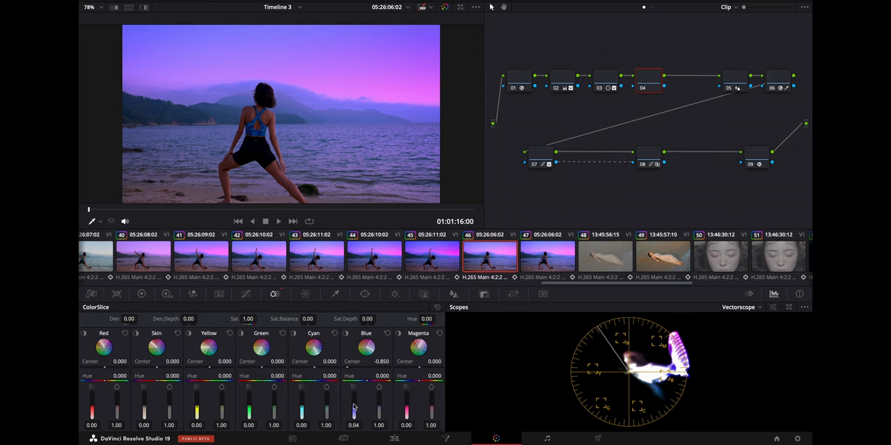
{"action": "left_click_drag", "start_coordinate": [354, 404], "coordinate": [353, 390]}
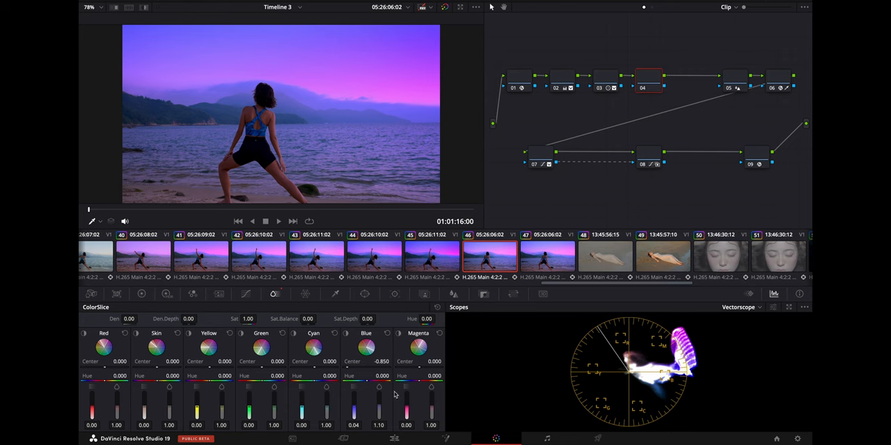
{"action": "mouse_move", "coordinate": [309, 376]}
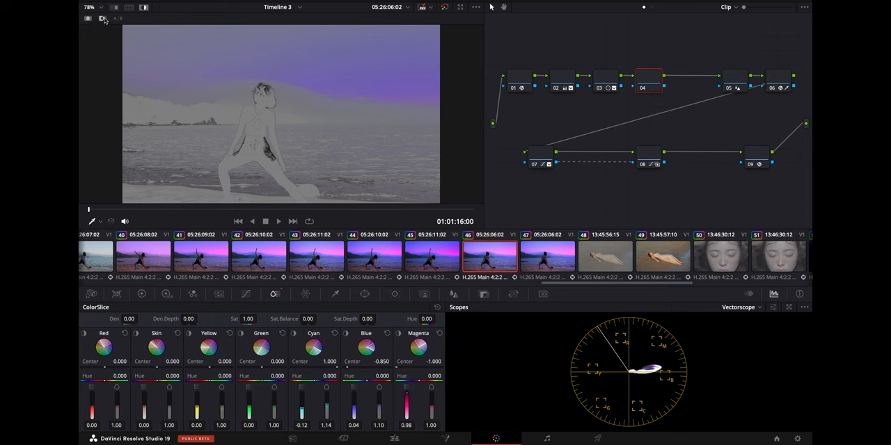
Turn off the isolated range preview and raise the magenta saturation.
{"action": "left_click", "coordinate": [102, 18]}
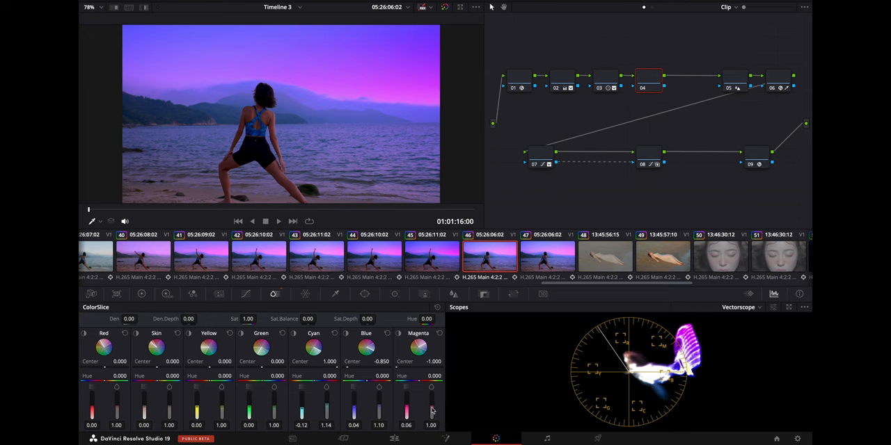
{"action": "left_click_drag", "start_coordinate": [406, 407], "coordinate": [406, 414]}
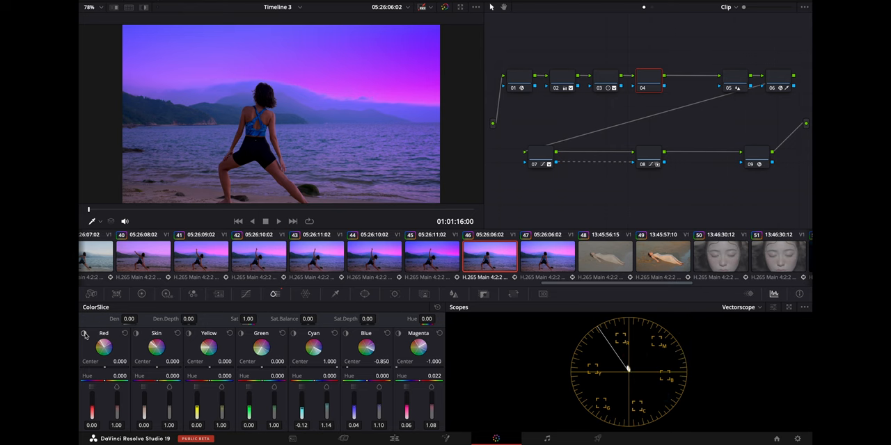
Isolate the red range in the viewer, then return to the normal graded view.
{"action": "left_click", "coordinate": [85, 335]}
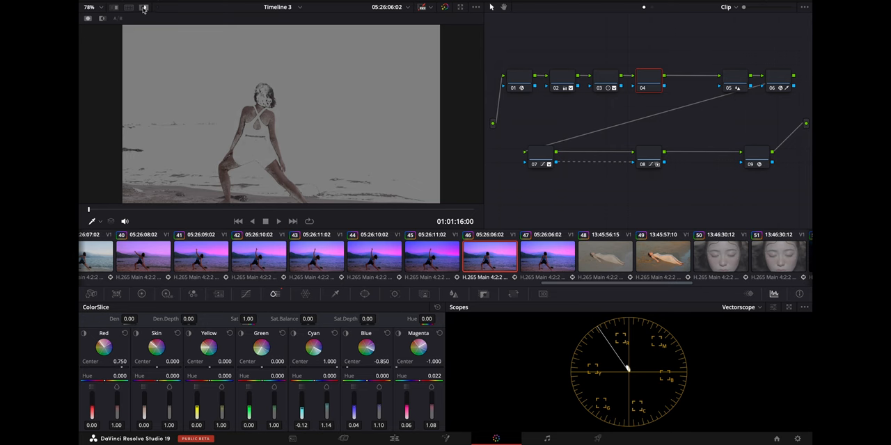
{"action": "left_click", "coordinate": [144, 7]}
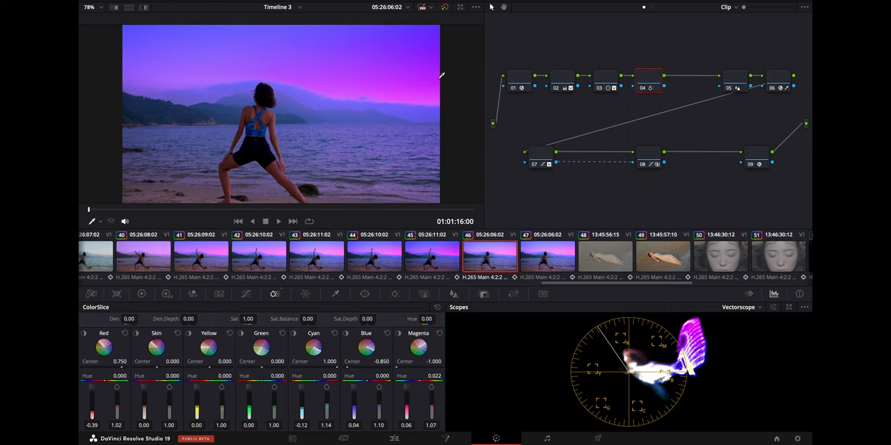
{"action": "mouse_move", "coordinate": [642, 91]}
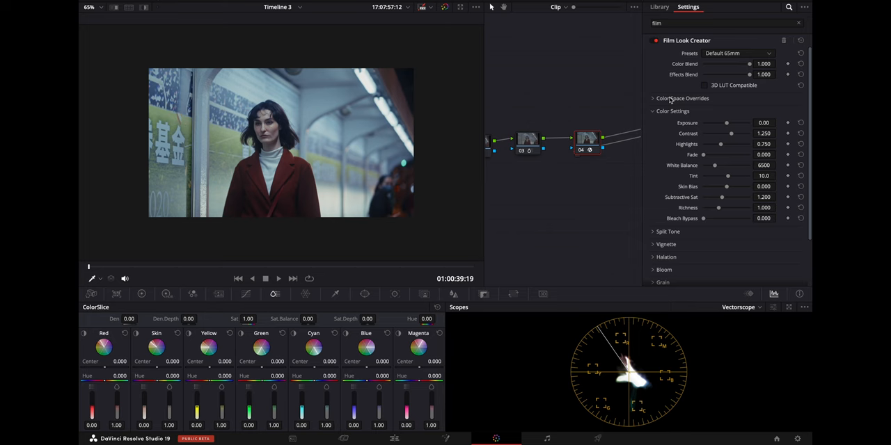
Preview the Cinematic, Bleach Bypass and Nostalgic presets, then return to Default 65mm.
{"action": "left_click_drag", "start_coordinate": [750, 63], "coordinate": [715, 63]}
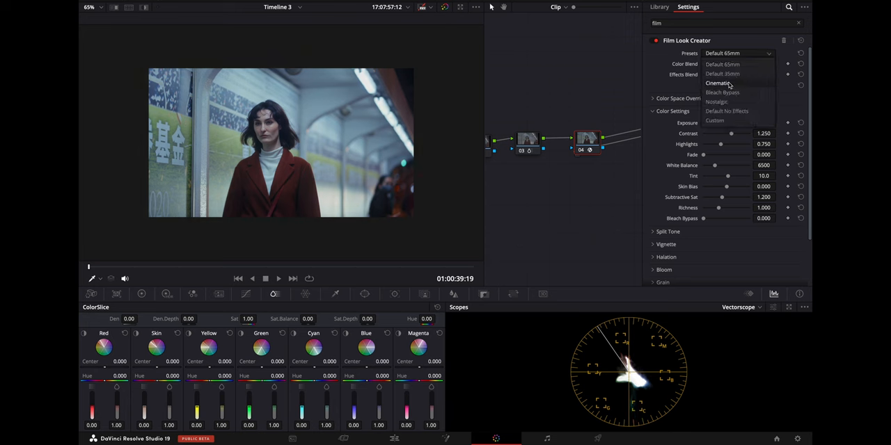
{"action": "left_click", "coordinate": [717, 83]}
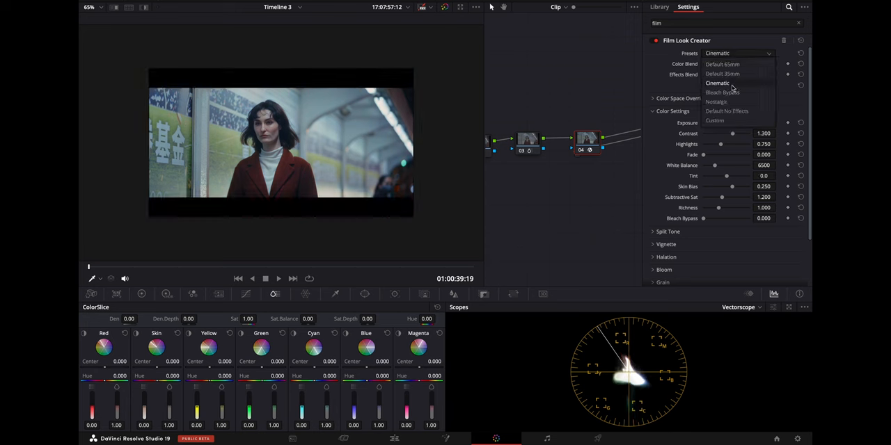
{"action": "left_click", "coordinate": [723, 92]}
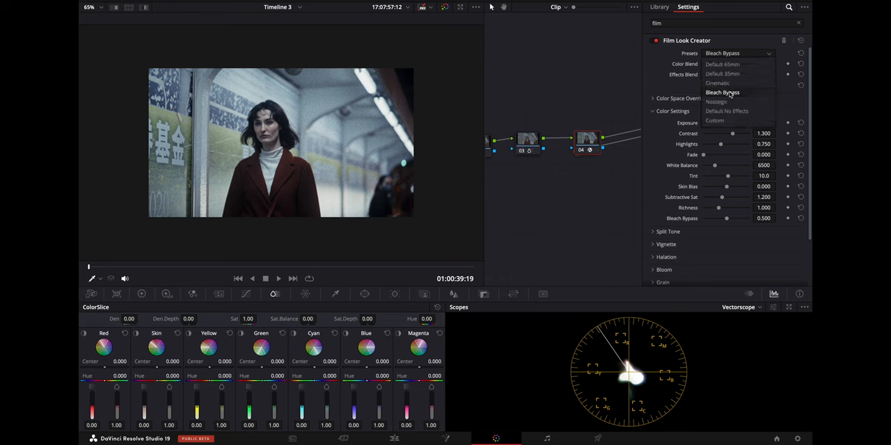
{"action": "left_click", "coordinate": [716, 101]}
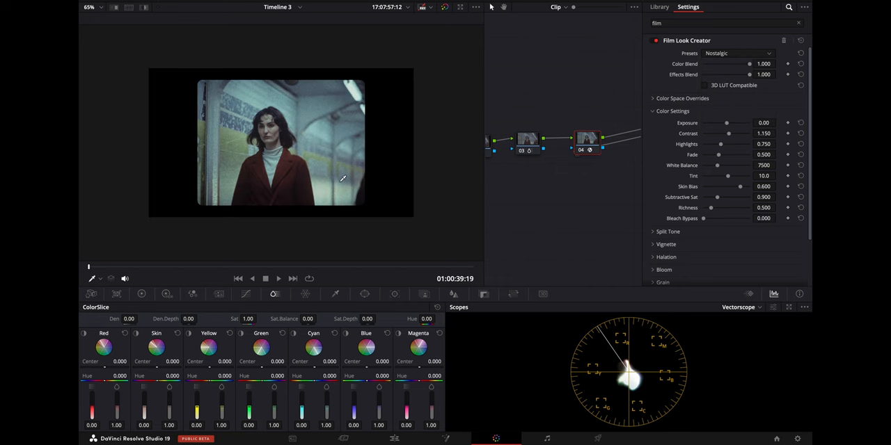
{"action": "left_click", "coordinate": [738, 53]}
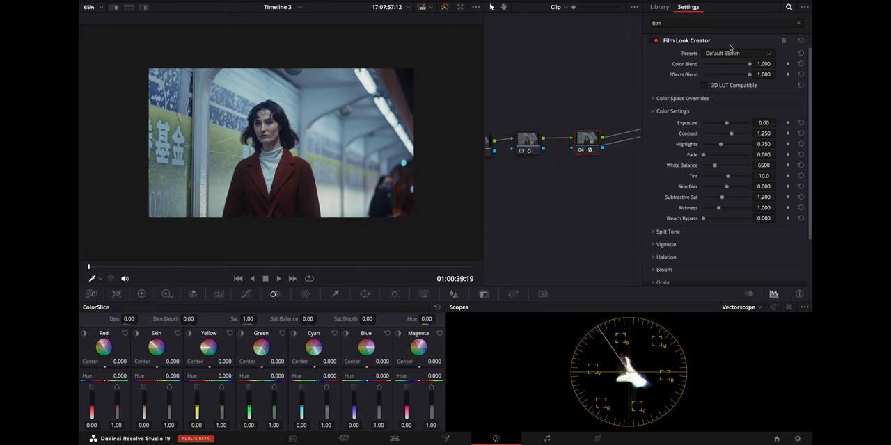
{"action": "mouse_move", "coordinate": [737, 130]}
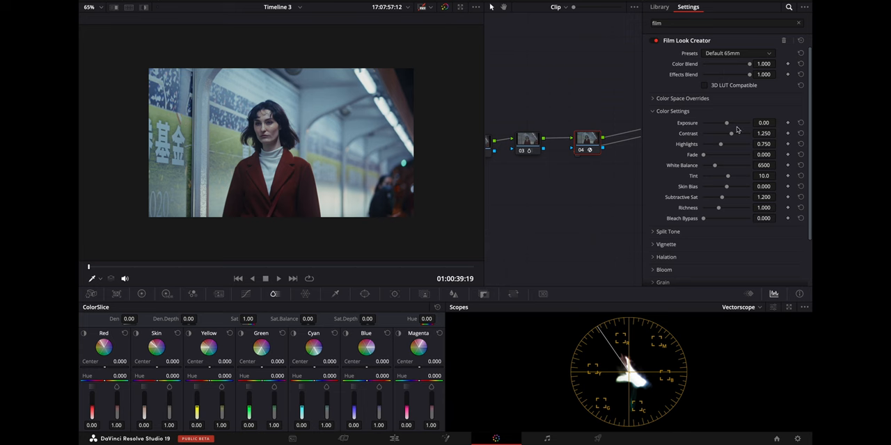
{"action": "mouse_move", "coordinate": [731, 131]}
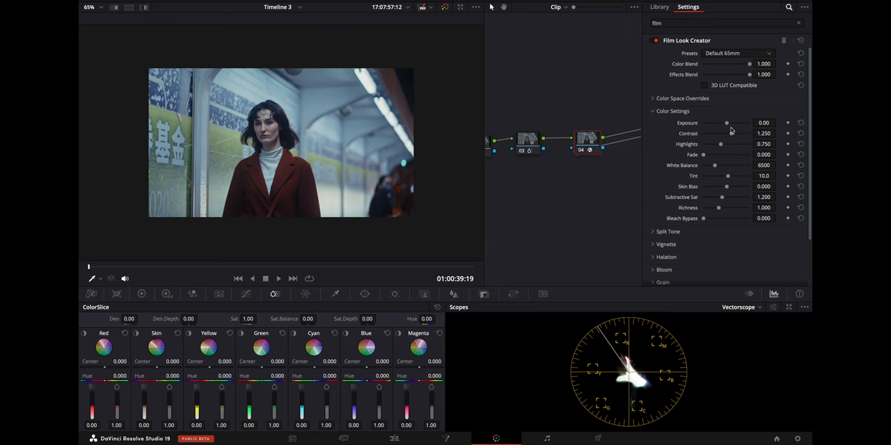
Lower the film look exposure to -0.23.
{"action": "left_click_drag", "start_coordinate": [727, 123], "coordinate": [731, 123]}
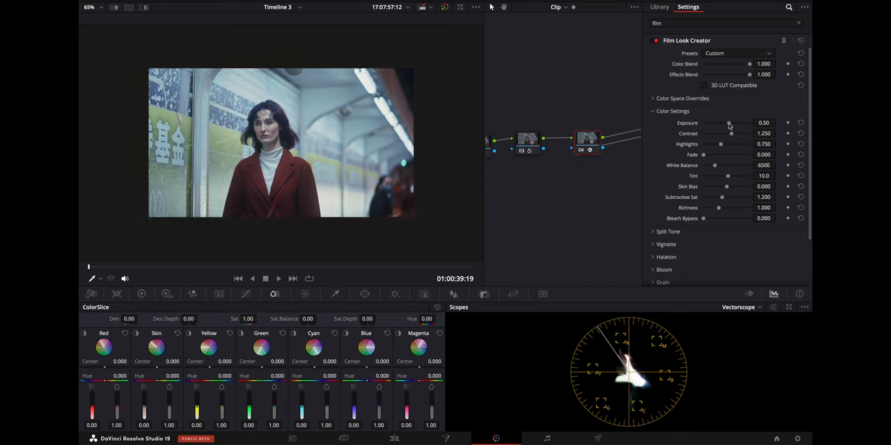
{"action": "left_click_drag", "start_coordinate": [731, 123], "coordinate": [727, 133]}
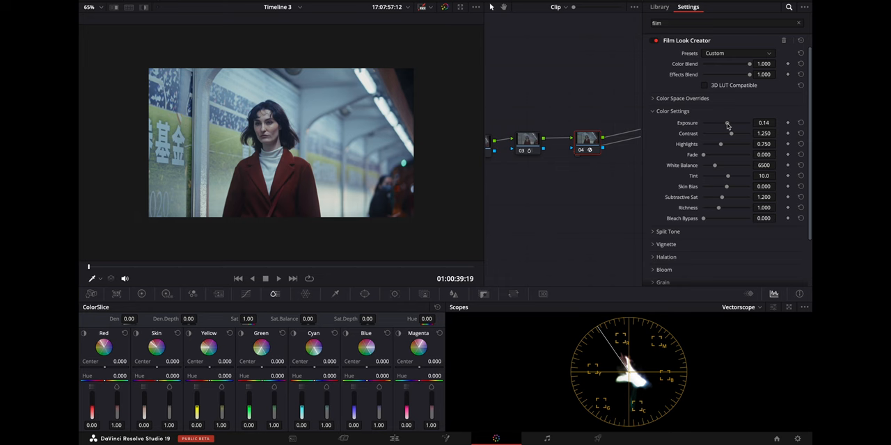
{"action": "left_click_drag", "start_coordinate": [731, 123], "coordinate": [703, 122]}
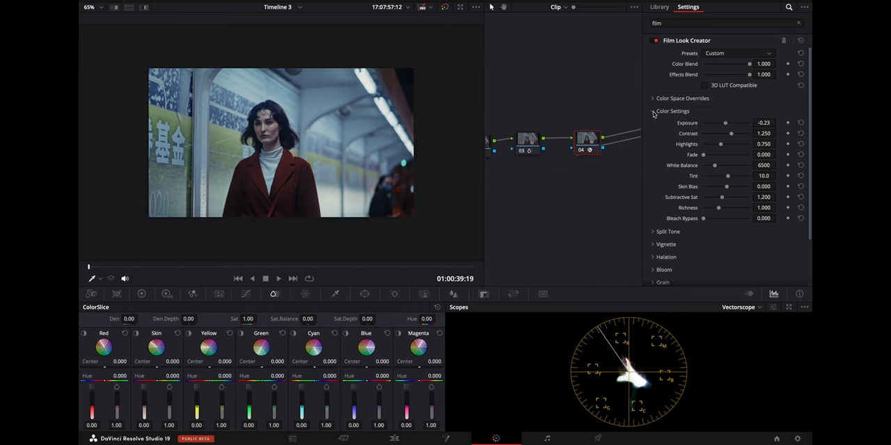
Convert Sony S-Gamut3.Cine input to Rec.709 output with Rec.709-A gamma.
{"action": "left_click", "coordinate": [738, 53]}
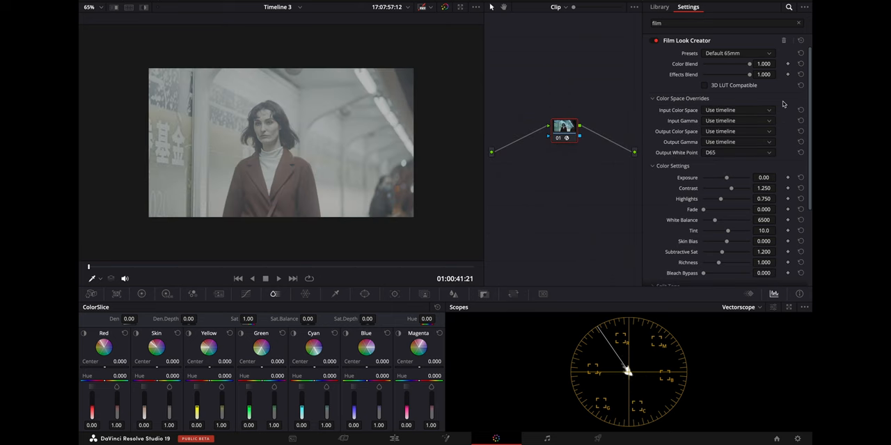
{"action": "mouse_move", "coordinate": [768, 112]}
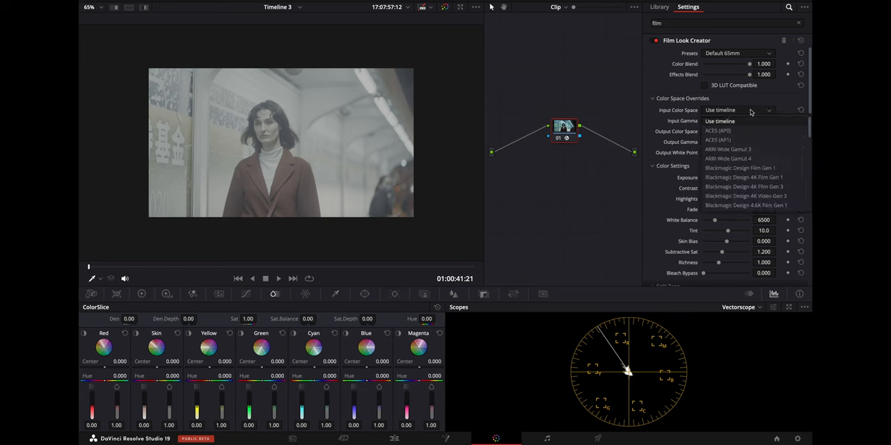
{"action": "scroll", "scroll_direction": "down", "scroll_amount": 3}
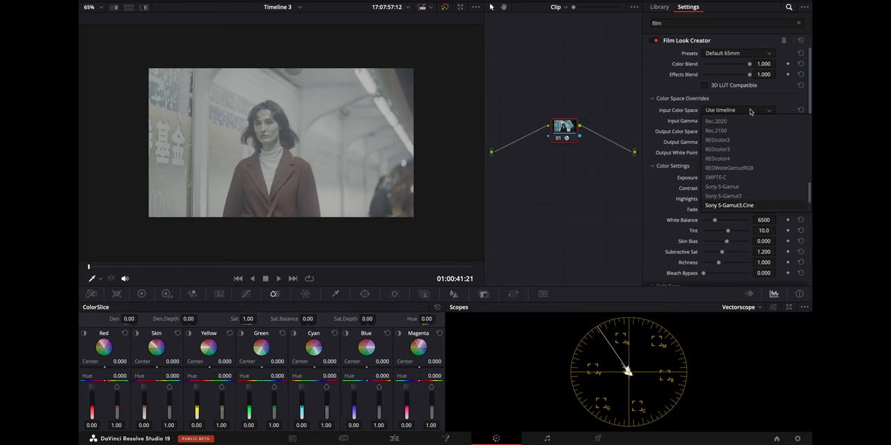
{"action": "left_click", "coordinate": [729, 205]}
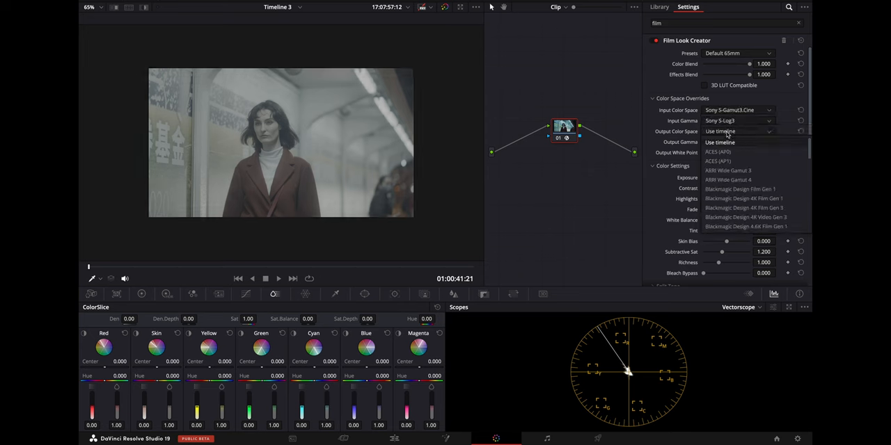
{"action": "left_click", "coordinate": [738, 132]}
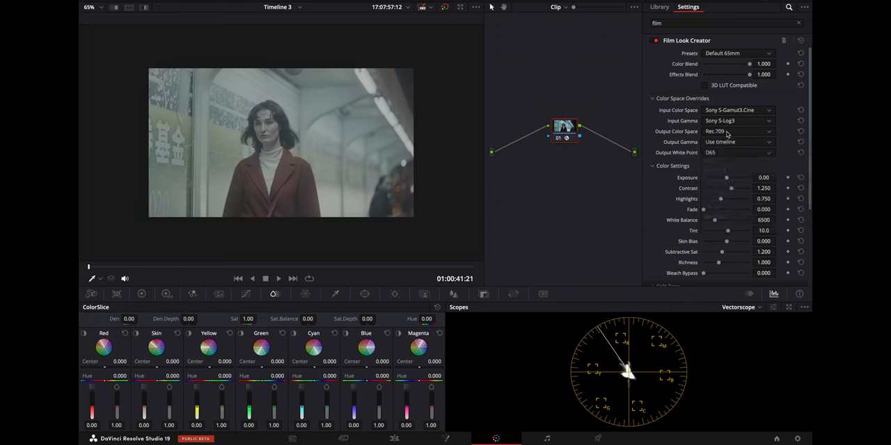
{"action": "left_click", "coordinate": [738, 142]}
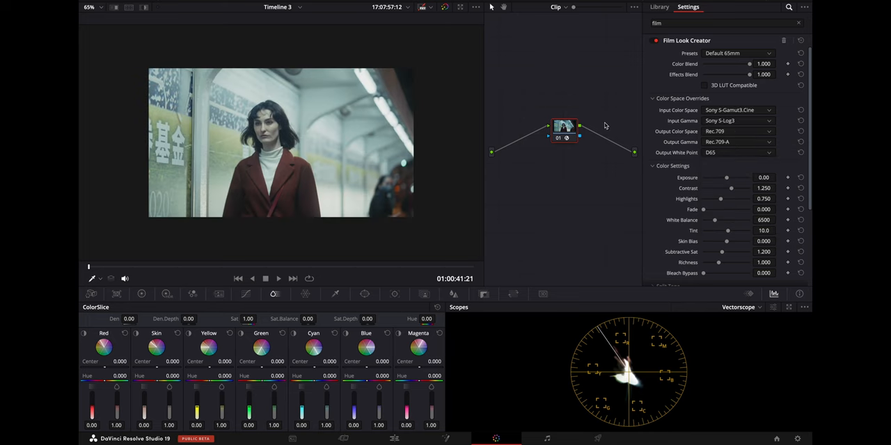
{"action": "mouse_move", "coordinate": [709, 168]}
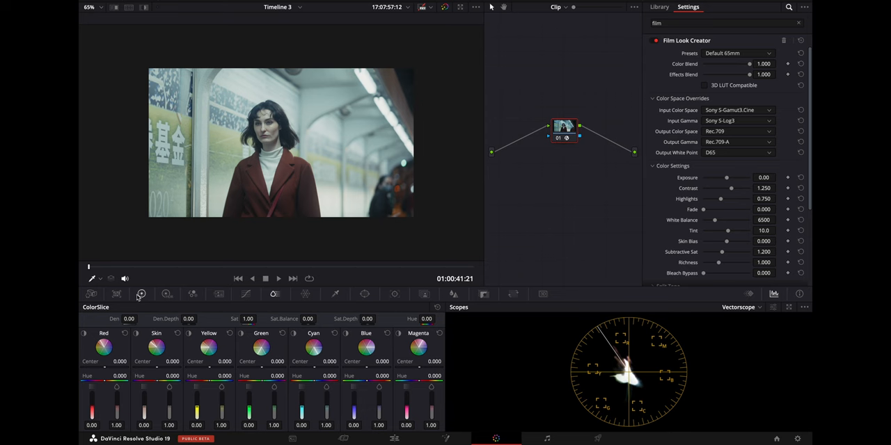
Lower film look exposure to -0.60 and raise contrast, fade and skin bias.
{"action": "left_click", "coordinate": [141, 294]}
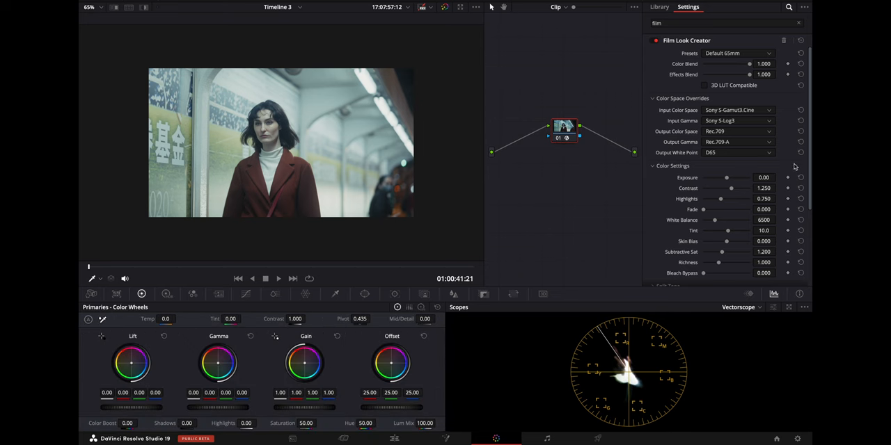
{"action": "left_click_drag", "start_coordinate": [727, 178], "coordinate": [721, 177]}
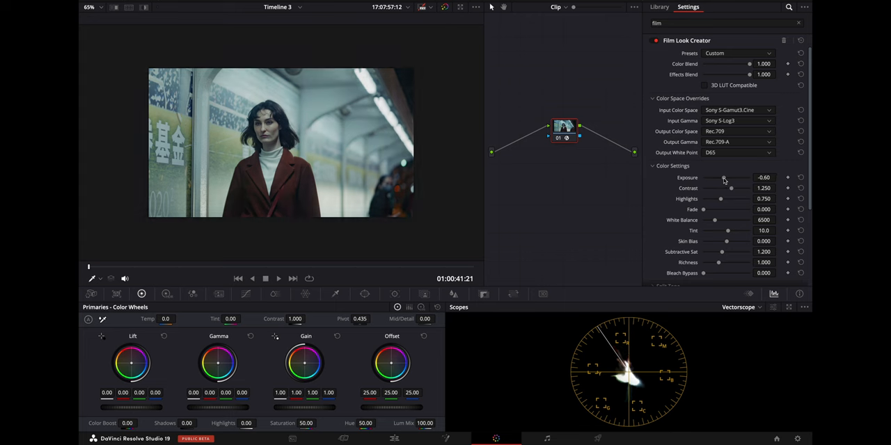
{"action": "left_click_drag", "start_coordinate": [720, 188], "coordinate": [734, 188]}
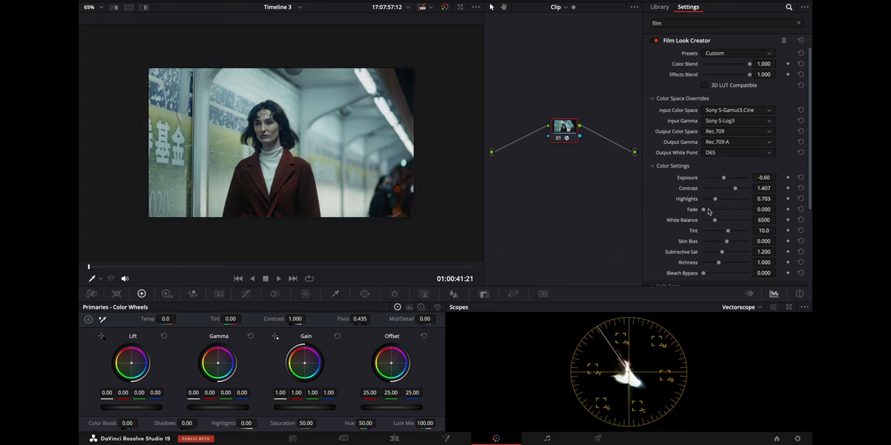
{"action": "left_click_drag", "start_coordinate": [703, 210], "coordinate": [727, 210]}
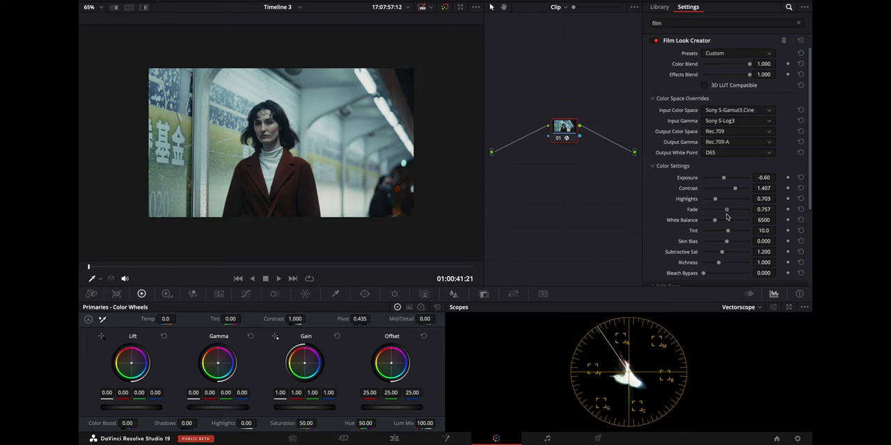
{"action": "left_click_drag", "start_coordinate": [714, 220], "coordinate": [712, 220]}
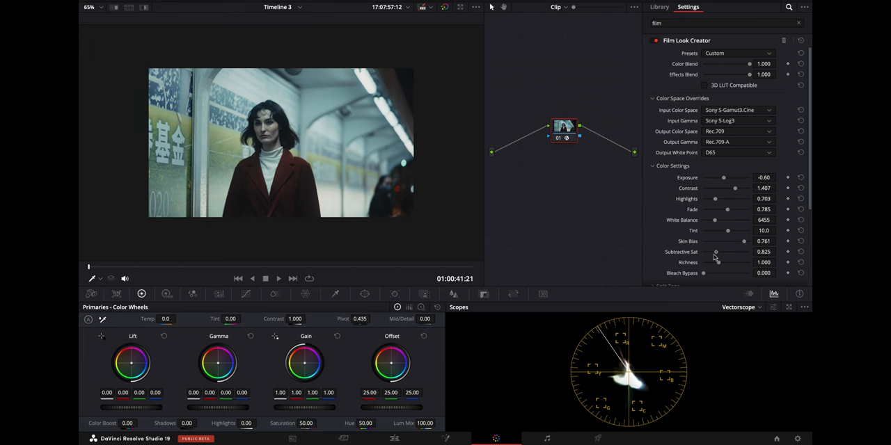
Boost subtractive saturation and set richness to a moderate level.
{"action": "left_click_drag", "start_coordinate": [715, 252], "coordinate": [730, 252]}
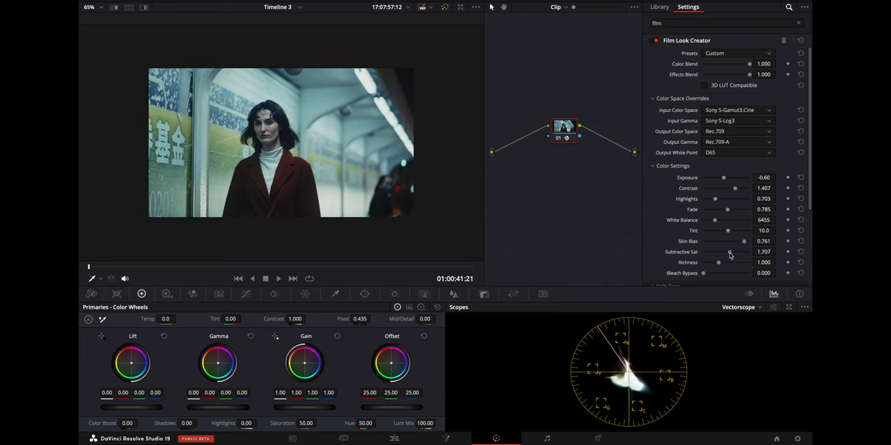
{"action": "left_click_drag", "start_coordinate": [719, 262], "coordinate": [729, 263]}
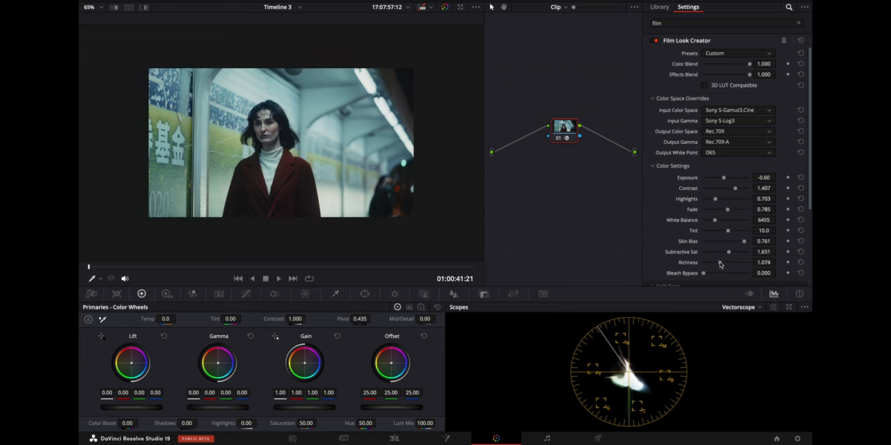
{"action": "left_click_drag", "start_coordinate": [729, 252], "coordinate": [738, 252]}
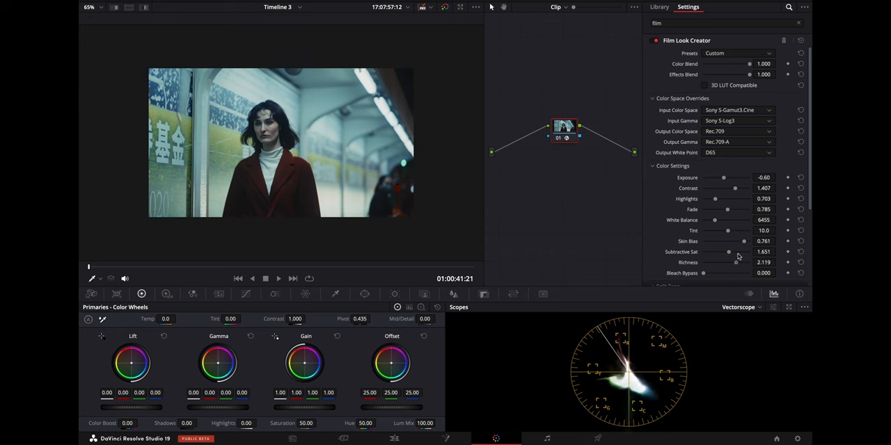
{"action": "left_click_drag", "start_coordinate": [738, 263], "coordinate": [729, 263]}
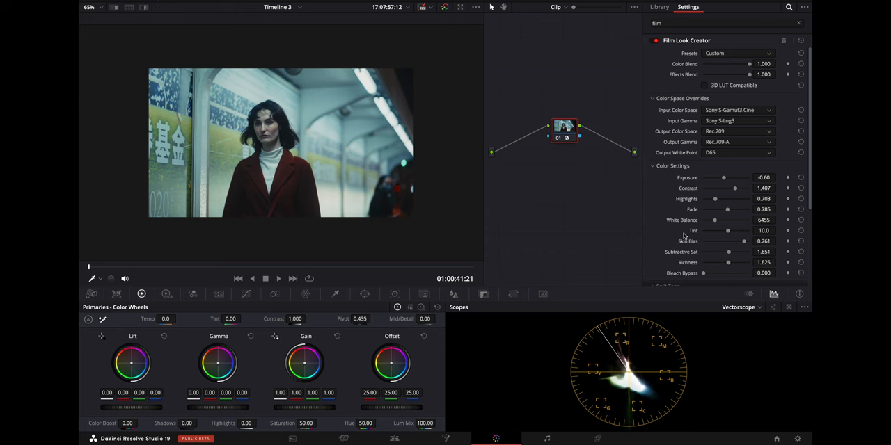
{"action": "scroll", "scroll_direction": "down", "scroll_amount": 3}
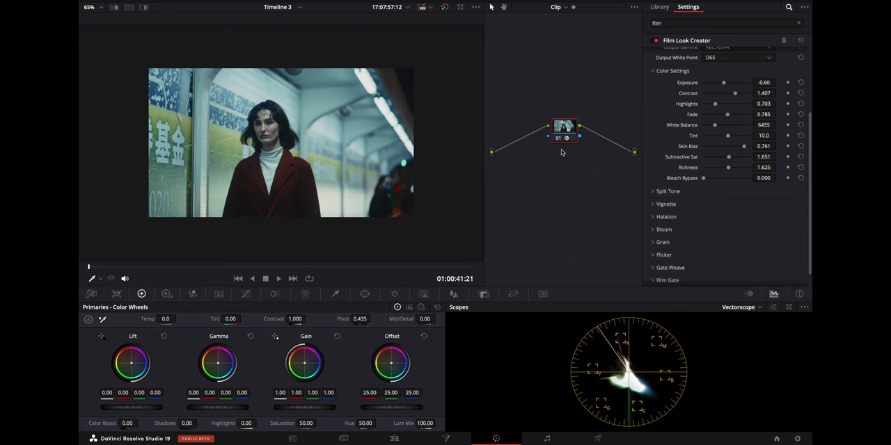
{"action": "mouse_move", "coordinate": [726, 151]}
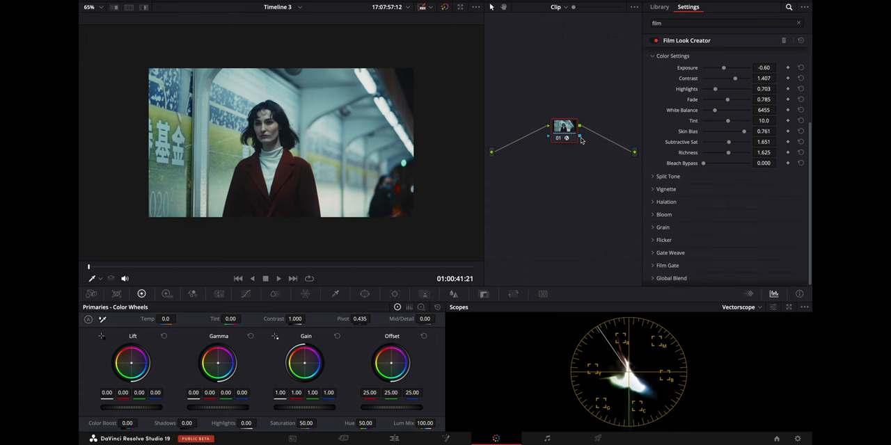
{"action": "mouse_move", "coordinate": [581, 174]}
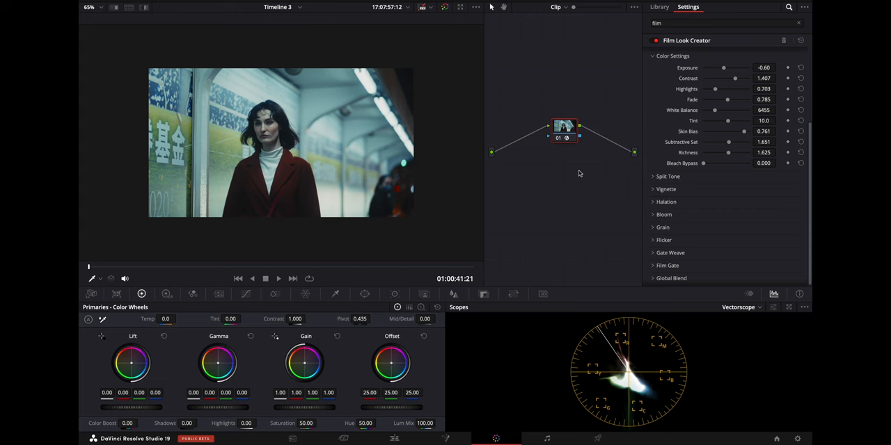
{"action": "mouse_move", "coordinate": [564, 131]}
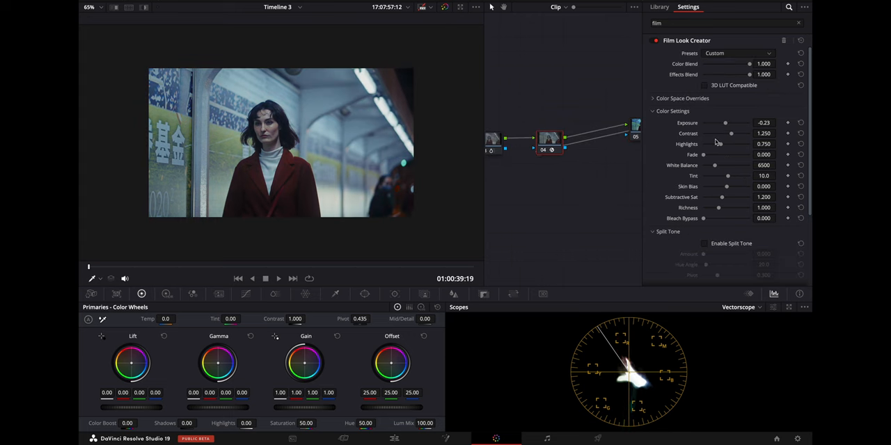
Enable split tone with Amount 0.679, Hue Angle 191.5 and Pivot 0.367.
{"action": "scroll", "scroll_direction": "down", "scroll_amount": 3}
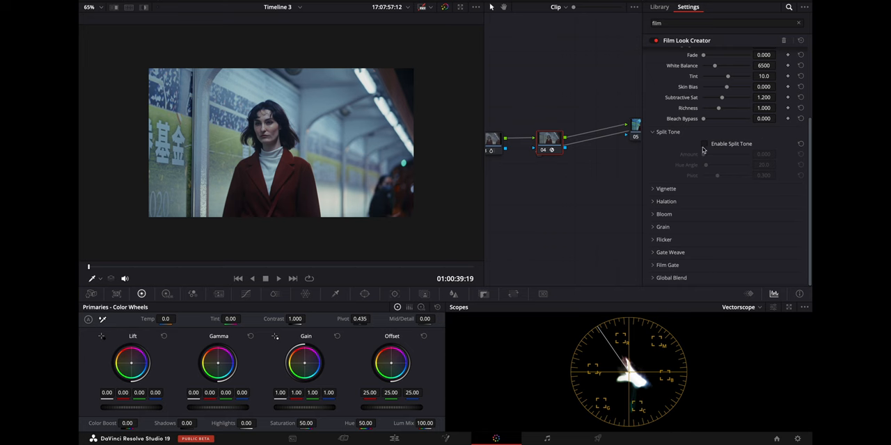
{"action": "left_click", "coordinate": [704, 144]}
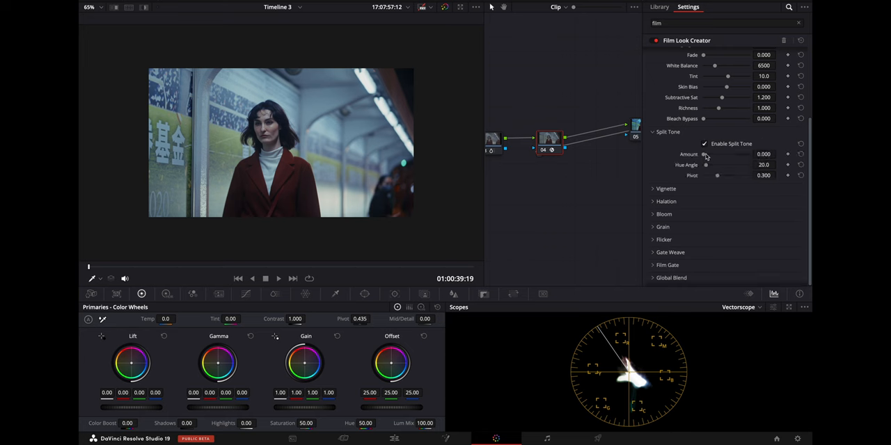
{"action": "left_click_drag", "start_coordinate": [704, 154], "coordinate": [713, 154]}
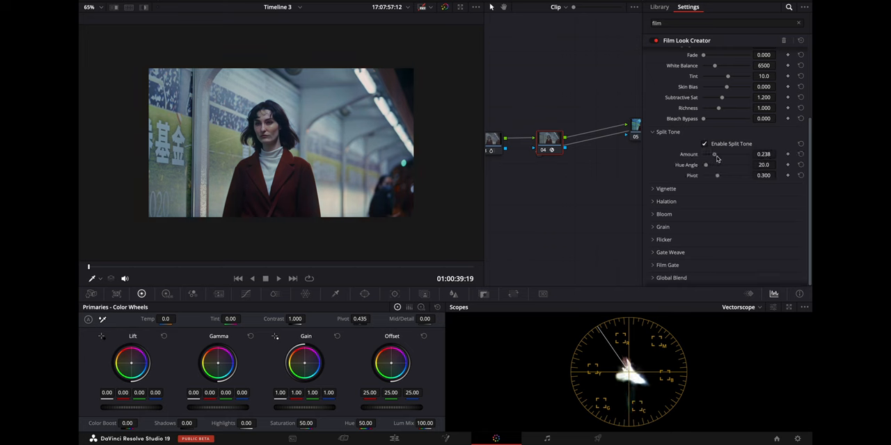
{"action": "left_click_drag", "start_coordinate": [713, 154], "coordinate": [734, 154]}
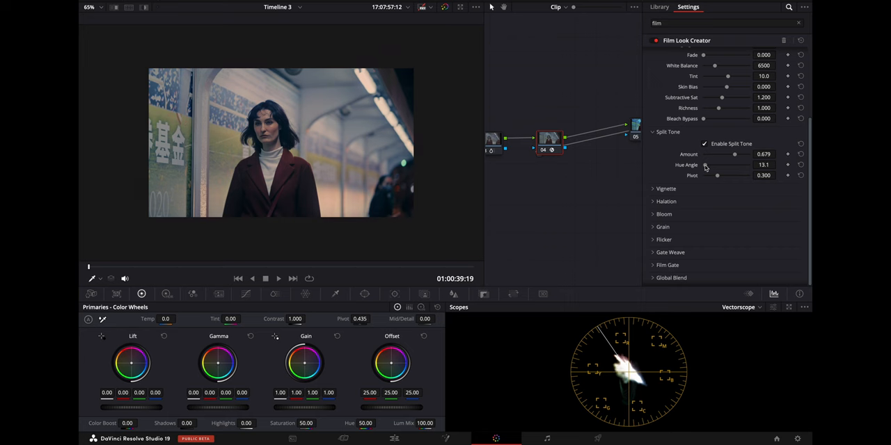
{"action": "left_click_drag", "start_coordinate": [705, 165], "coordinate": [725, 165]}
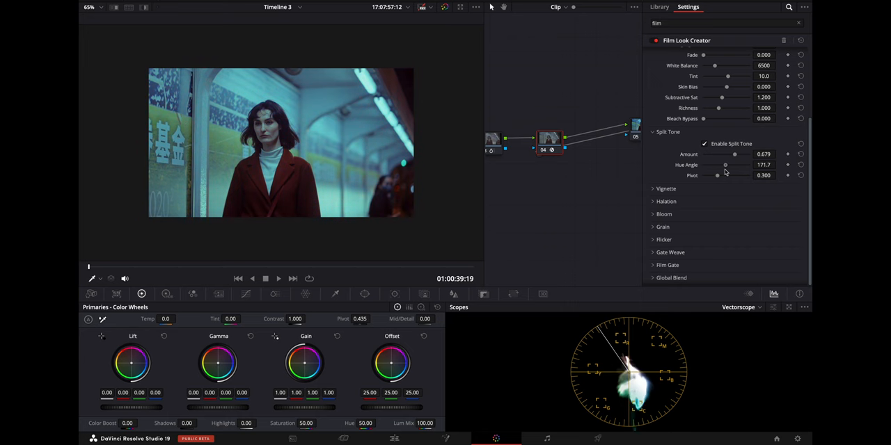
{"action": "left_click_drag", "start_coordinate": [723, 165], "coordinate": [734, 165]}
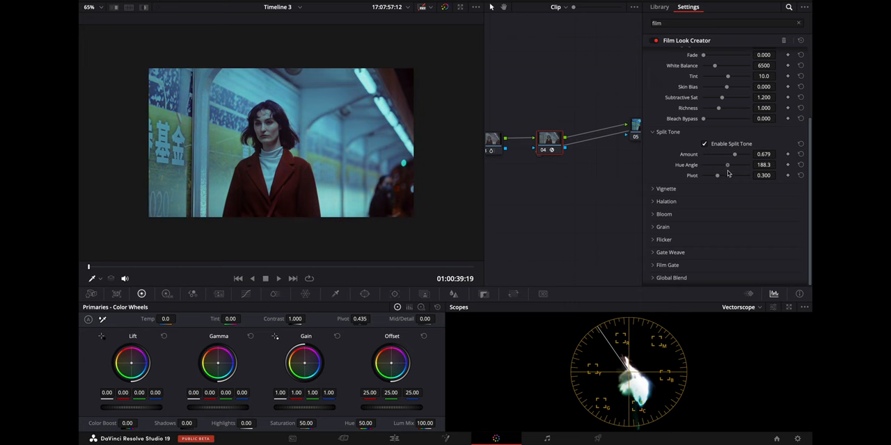
{"action": "left_click_drag", "start_coordinate": [717, 175], "coordinate": [727, 175]}
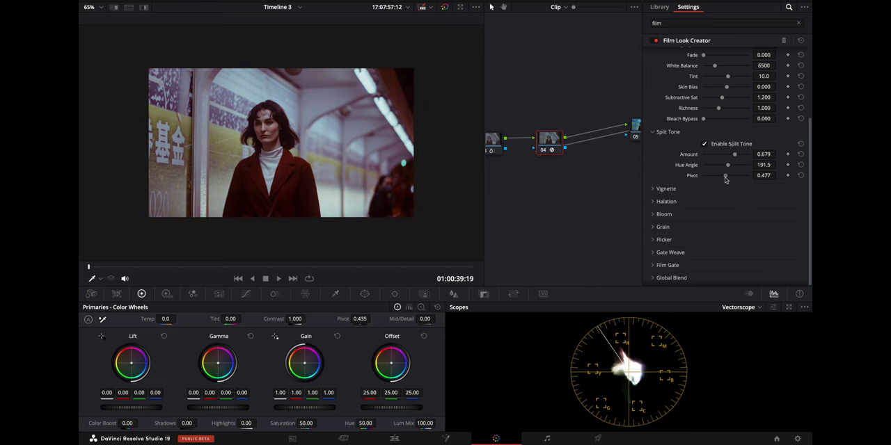
{"action": "left_click_drag", "start_coordinate": [727, 175], "coordinate": [719, 175]}
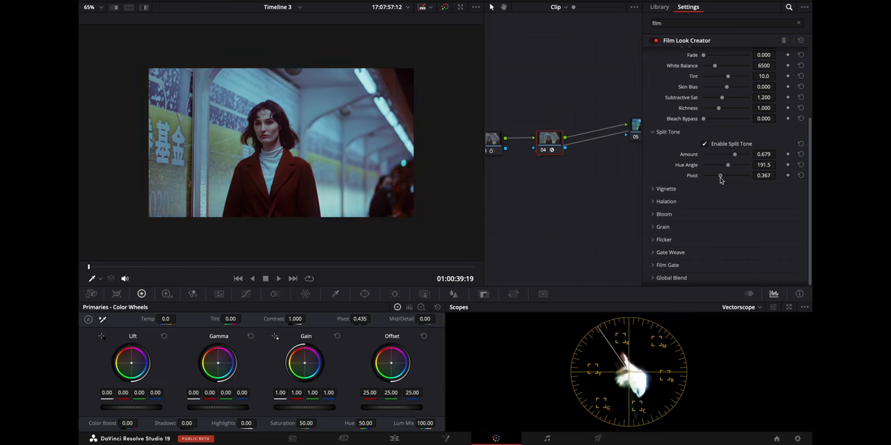
Toggle split tone off and on to compare, then disable the vignette.
{"action": "left_click", "coordinate": [704, 143]}
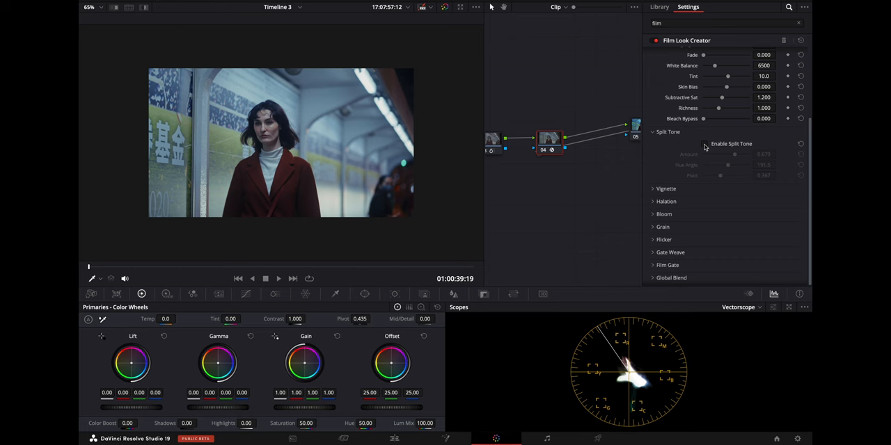
{"action": "left_click", "coordinate": [704, 143]}
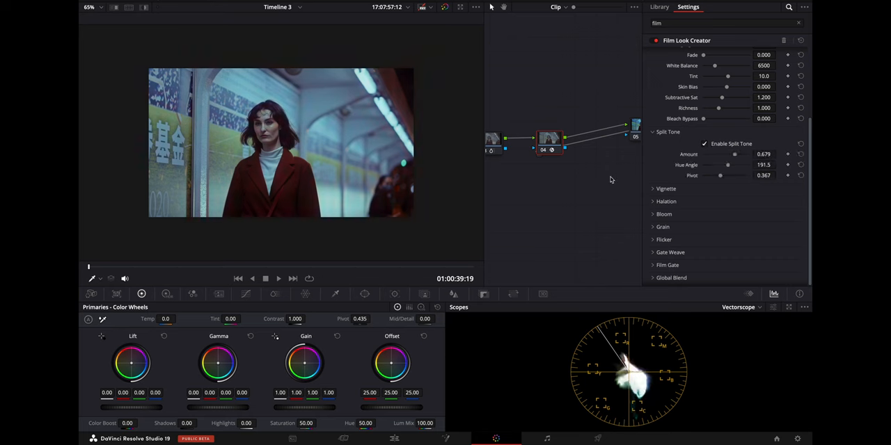
{"action": "left_click", "coordinate": [666, 188]}
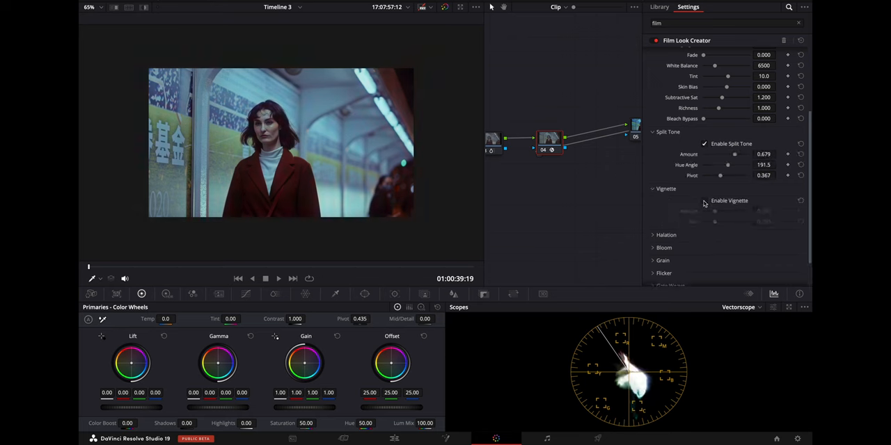
Settle the halation radius at 6.61 and compare with and without halation.
{"action": "scroll", "scroll_direction": "down", "scroll_amount": 3}
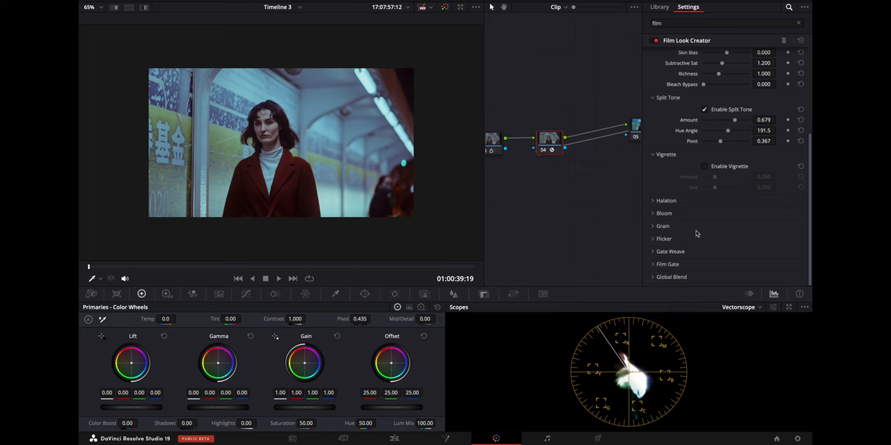
{"action": "mouse_move", "coordinate": [687, 195]}
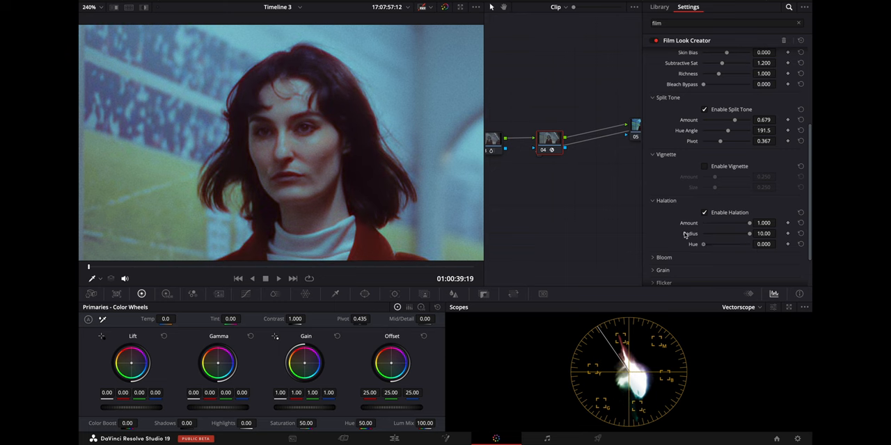
{"action": "mouse_move", "coordinate": [594, 217]}
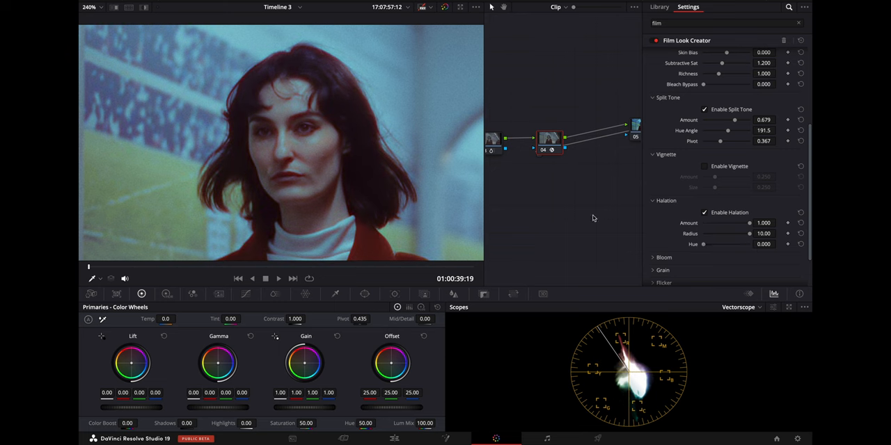
{"action": "left_click_drag", "start_coordinate": [748, 233], "coordinate": [734, 234]}
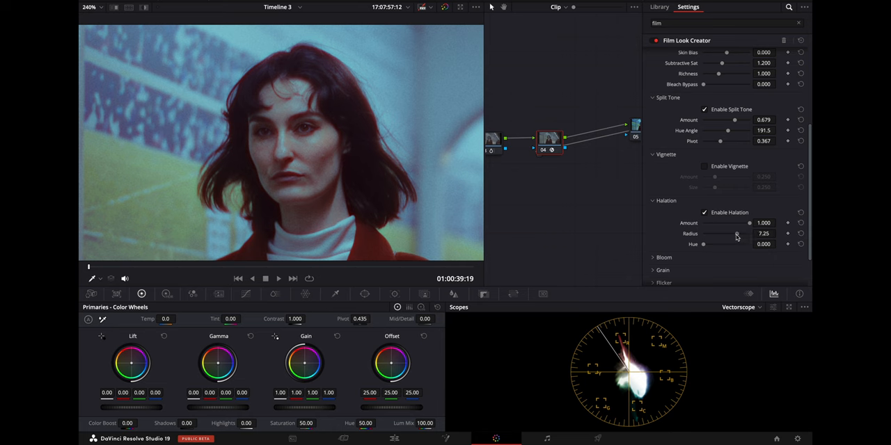
{"action": "left_click_drag", "start_coordinate": [734, 233], "coordinate": [750, 233]}
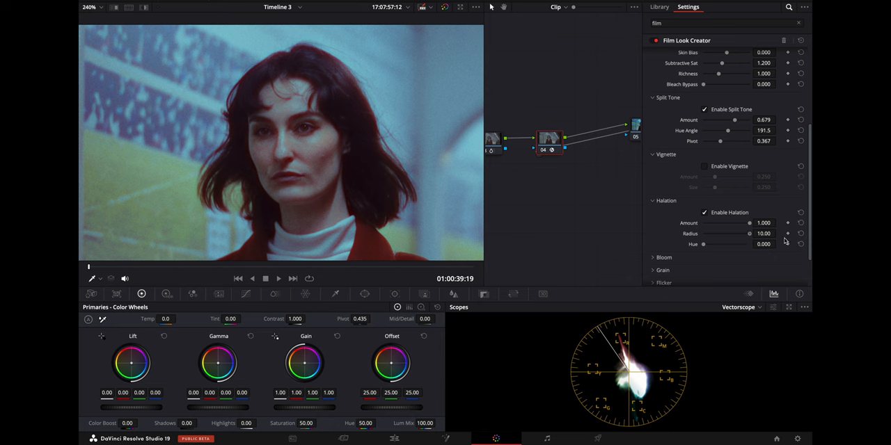
{"action": "left_click_drag", "start_coordinate": [749, 233], "coordinate": [730, 233]}
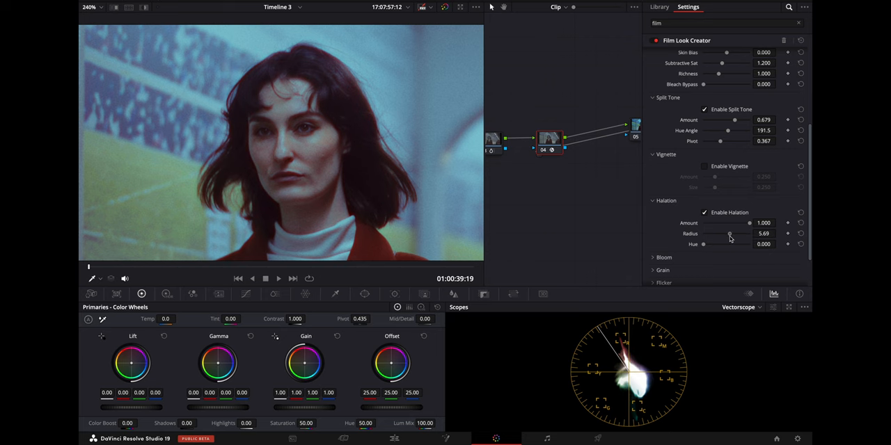
{"action": "left_click_drag", "start_coordinate": [730, 233], "coordinate": [733, 233]}
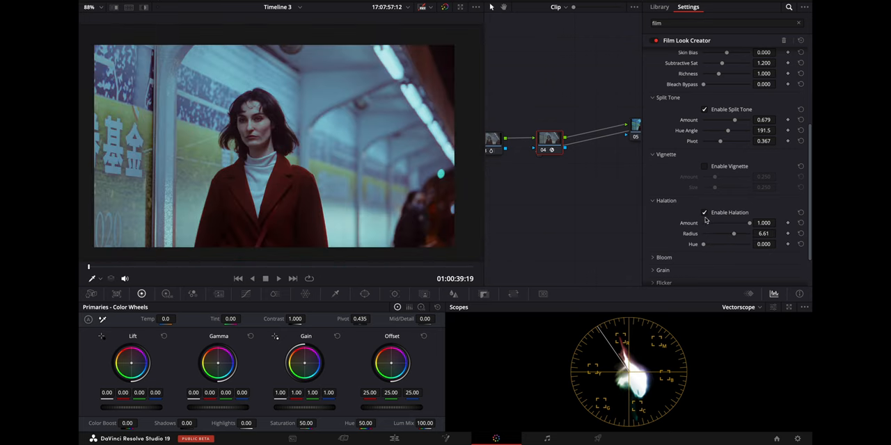
{"action": "left_click", "coordinate": [704, 213]}
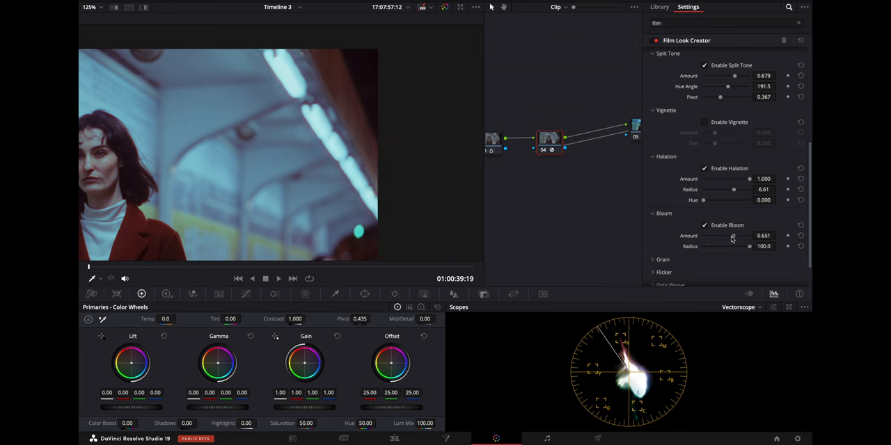
Set the bloom amount to 0.697 and its radius to 43.1.
{"action": "left_click_drag", "start_coordinate": [733, 236], "coordinate": [723, 236]}
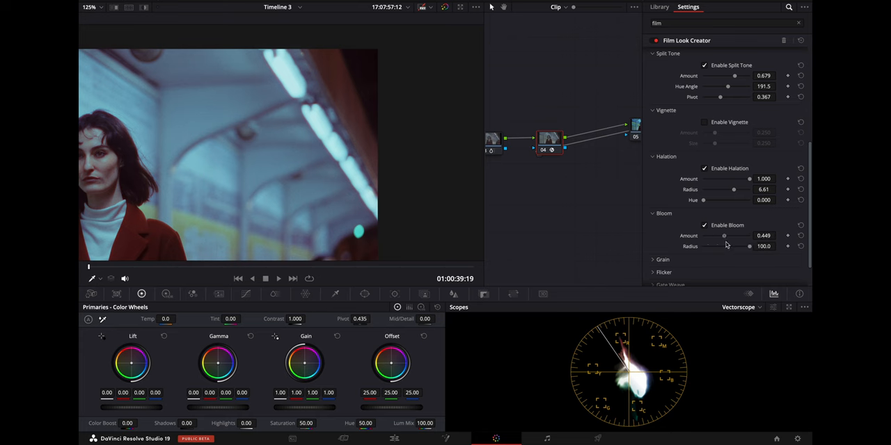
{"action": "left_click_drag", "start_coordinate": [724, 236], "coordinate": [708, 235]}
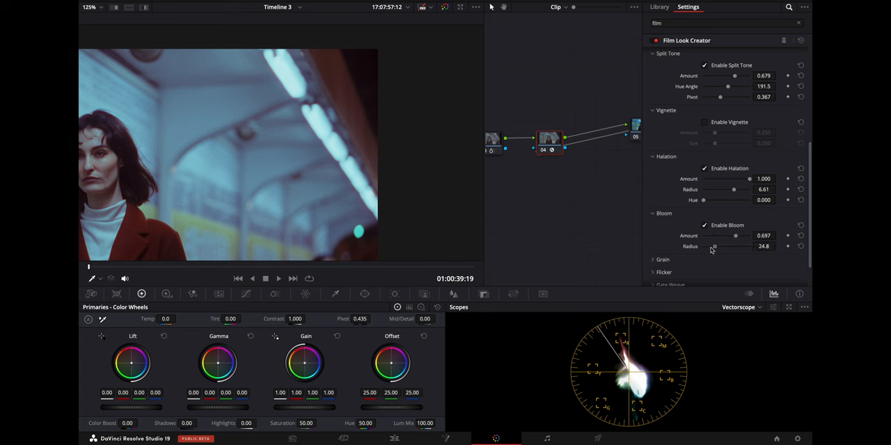
{"action": "left_click_drag", "start_coordinate": [714, 246], "coordinate": [726, 247]}
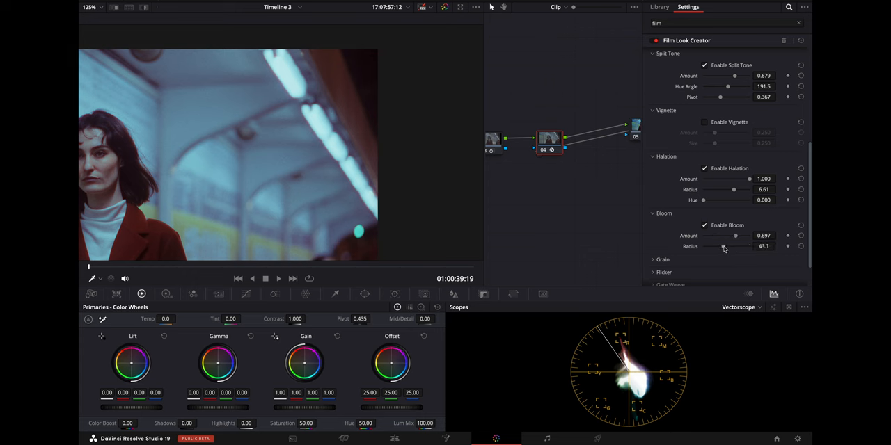
{"action": "mouse_move", "coordinate": [335, 117]}
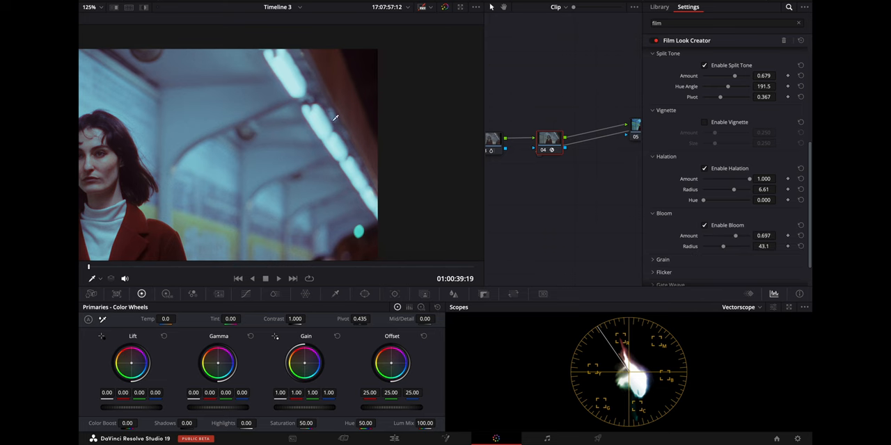
{"action": "mouse_move", "coordinate": [183, 152]}
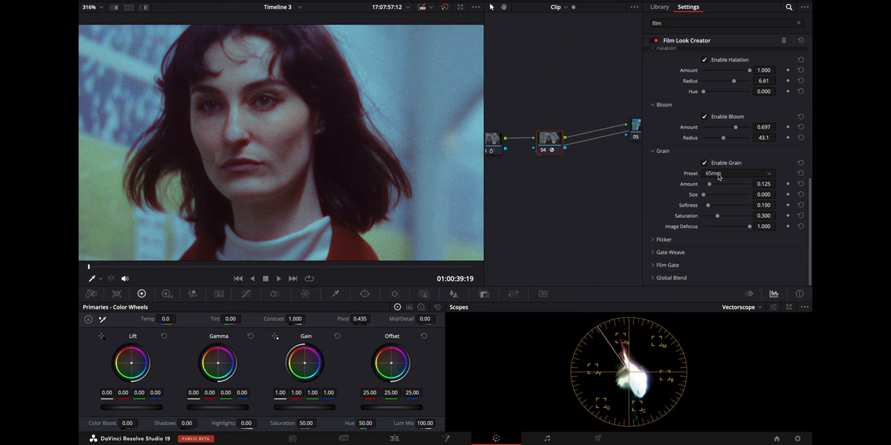
Try the 8mm grain preset, then switch film grain off.
{"action": "left_click", "coordinate": [705, 163]}
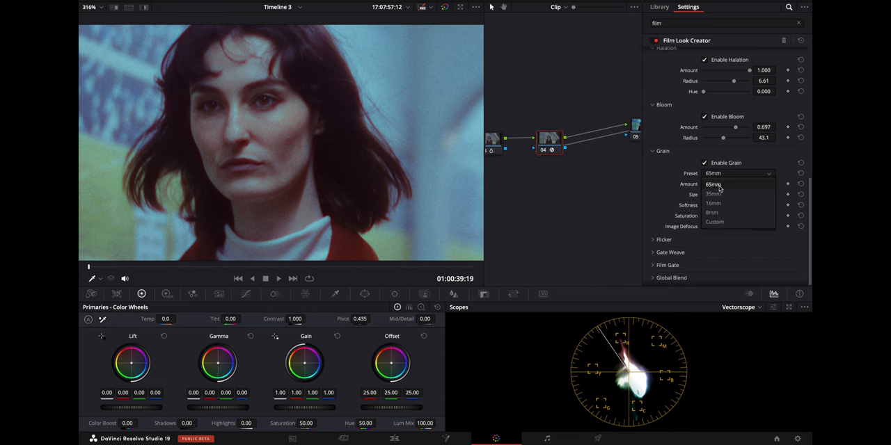
{"action": "mouse_move", "coordinate": [712, 213]}
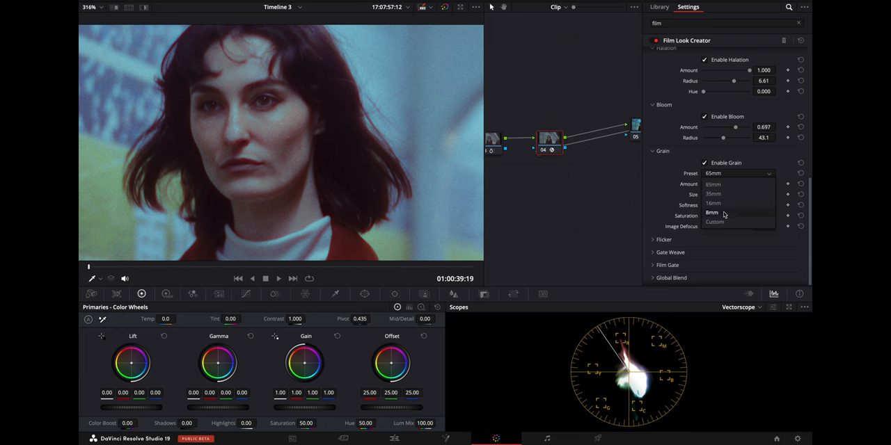
{"action": "left_click", "coordinate": [715, 221]}
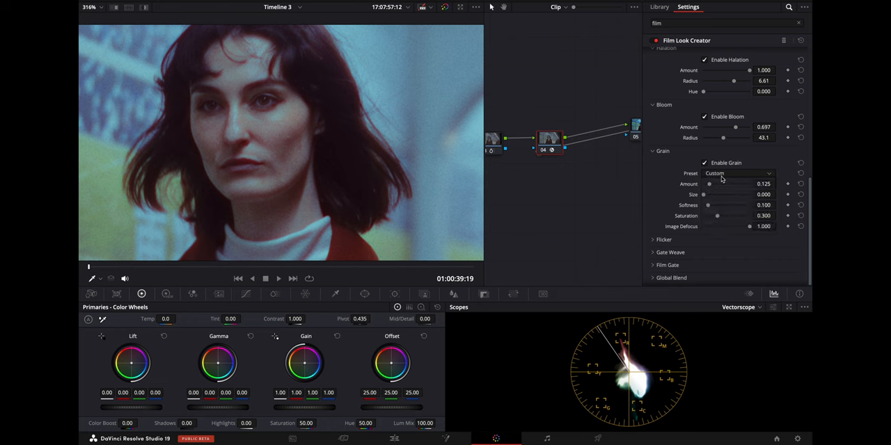
{"action": "left_click", "coordinate": [738, 173]}
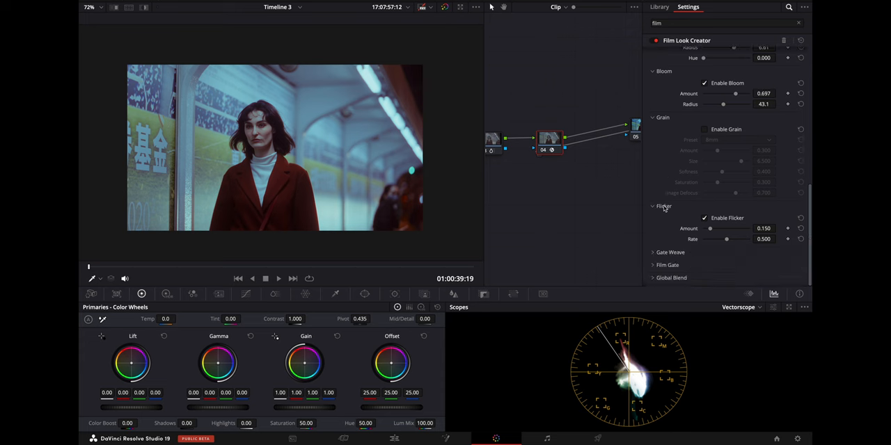
{"action": "scroll", "scroll_direction": "down", "scroll_amount": 3}
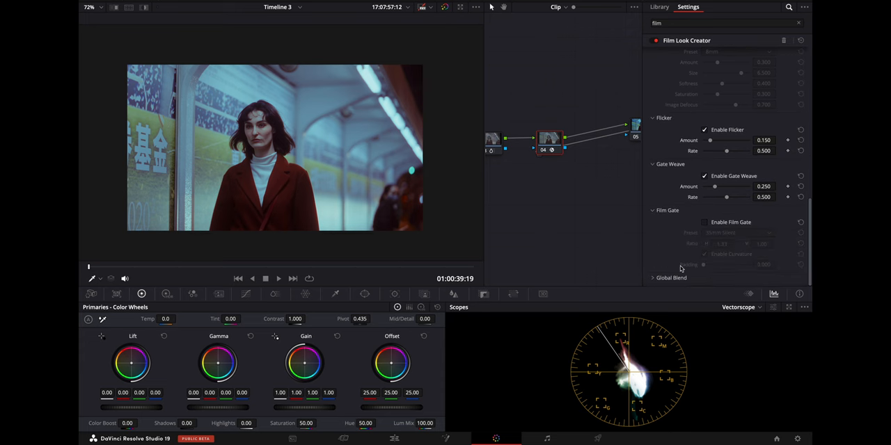
{"action": "mouse_move", "coordinate": [676, 282]}
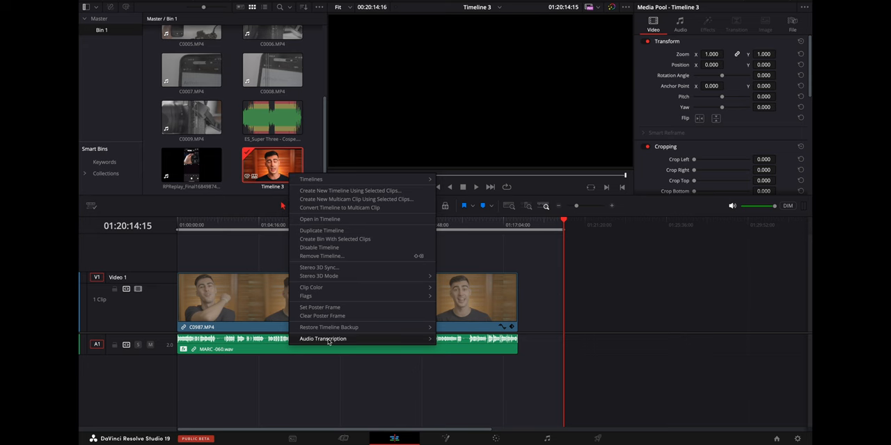
Transcribe Timeline 3's audio and cut passages in the Transcription window.
{"action": "left_click", "coordinate": [322, 339]}
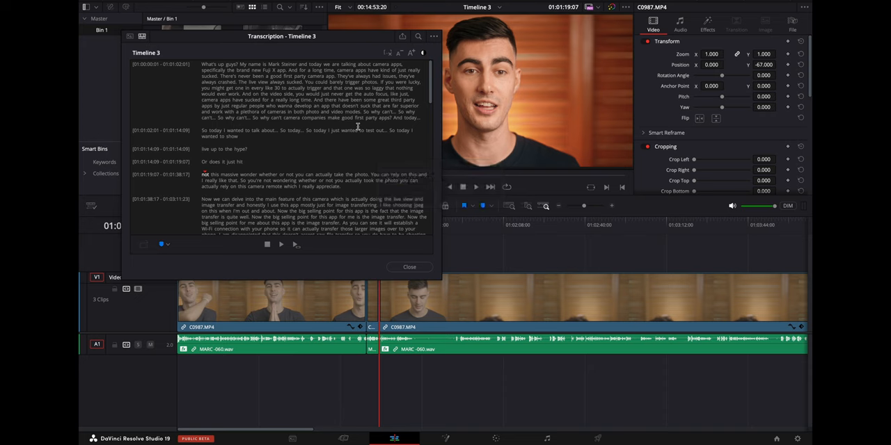
{"action": "left_click", "coordinate": [495, 438]}
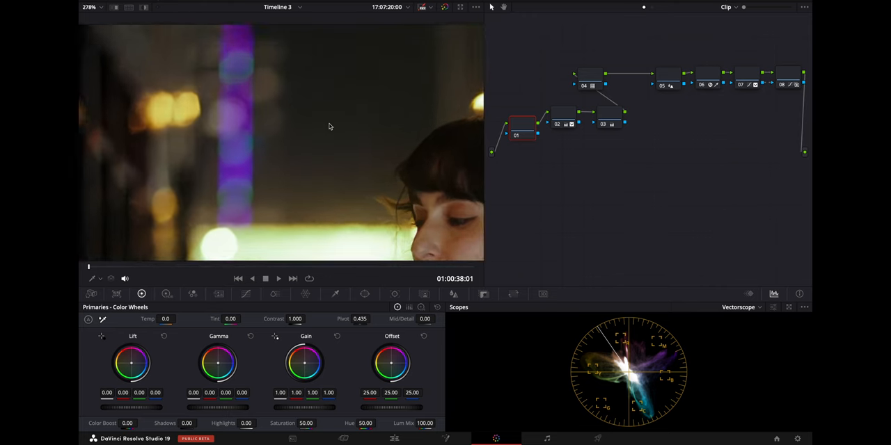
Set Spatial NR to UltraNR, analyze the noise profile (Luma 5.8, Chroma 2.9), and play back.
{"action": "left_click", "coordinate": [90, 7]}
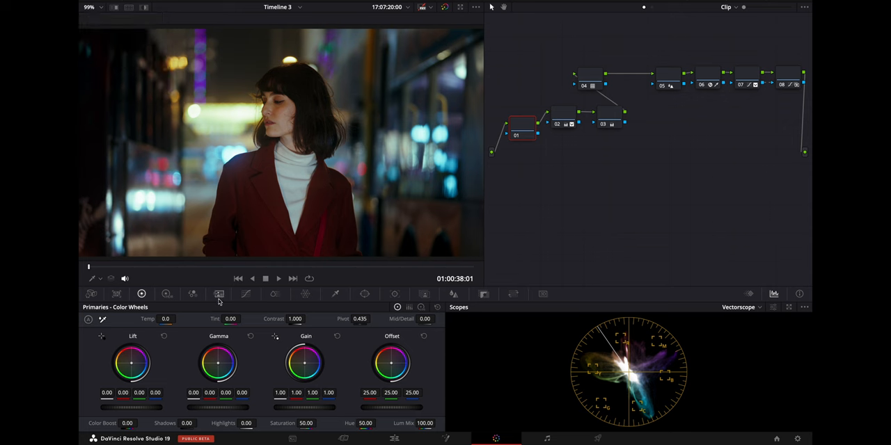
{"action": "left_click", "coordinate": [218, 293]}
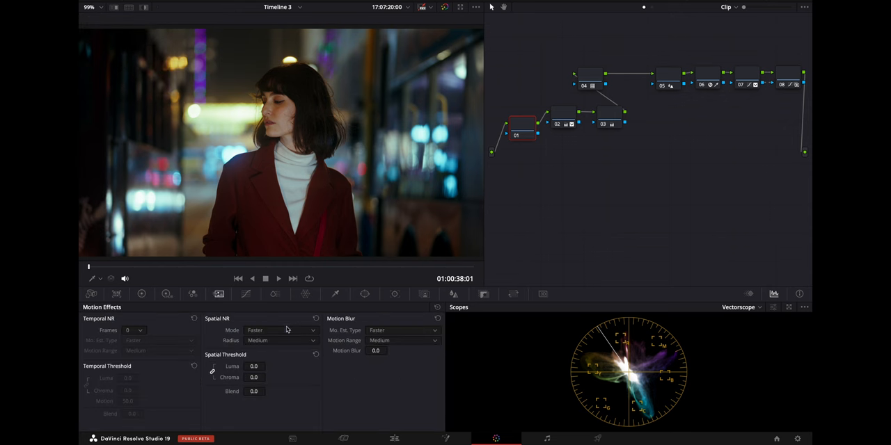
{"action": "left_click", "coordinate": [281, 330]}
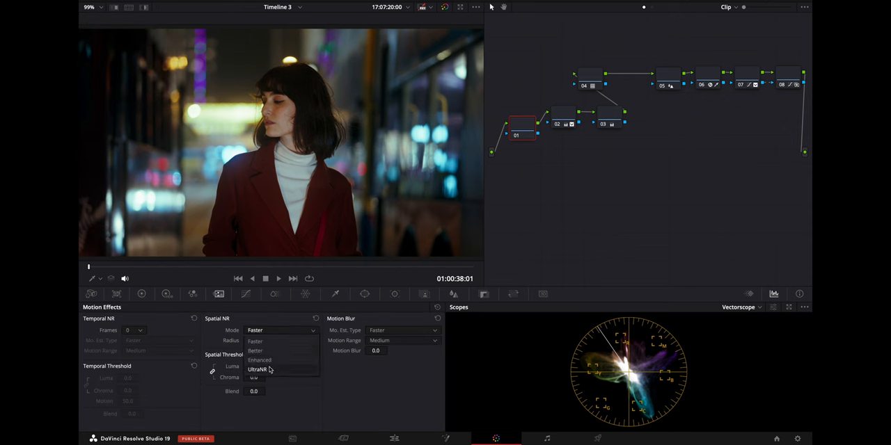
{"action": "left_click", "coordinate": [257, 369]}
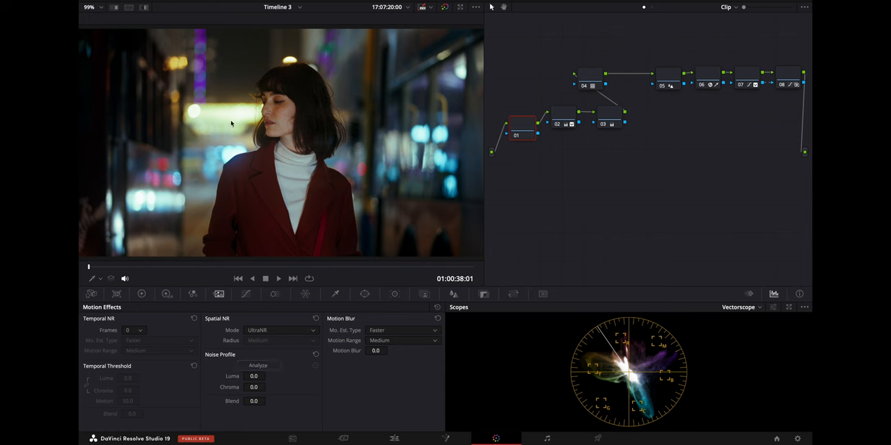
{"action": "mouse_move", "coordinate": [225, 348]}
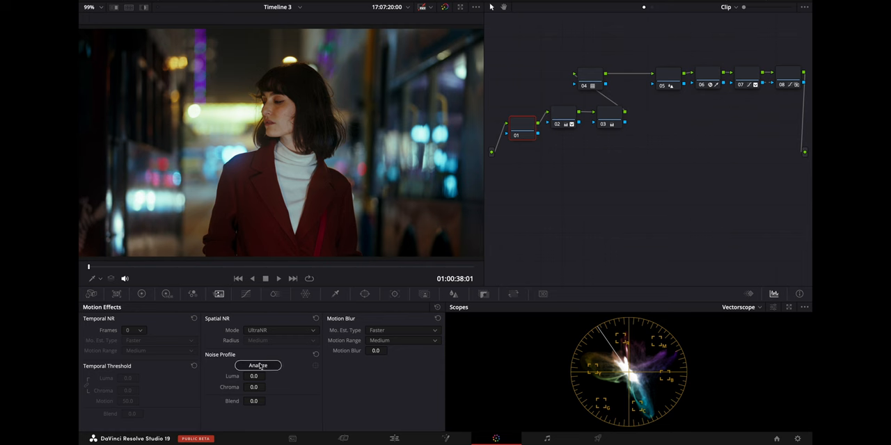
{"action": "left_click", "coordinate": [257, 366]}
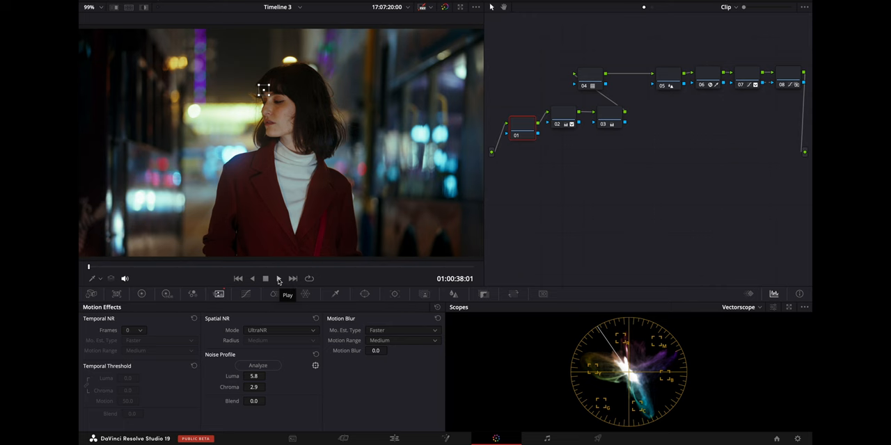
{"action": "left_click", "coordinate": [278, 279]}
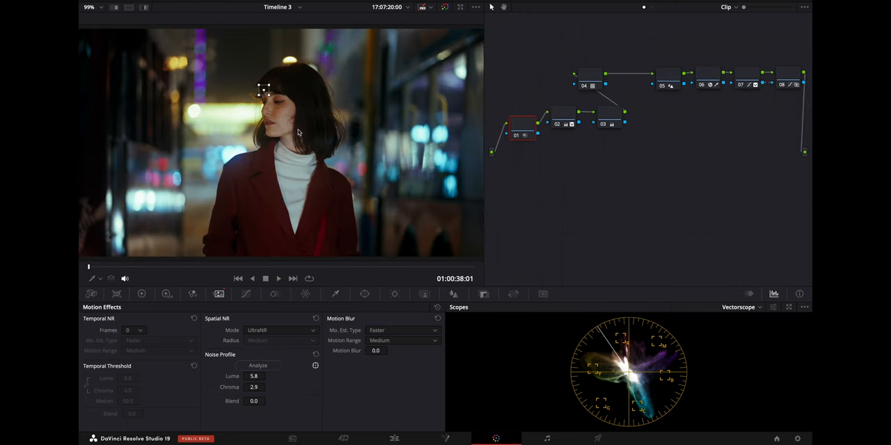
{"action": "mouse_move", "coordinate": [390, 165]}
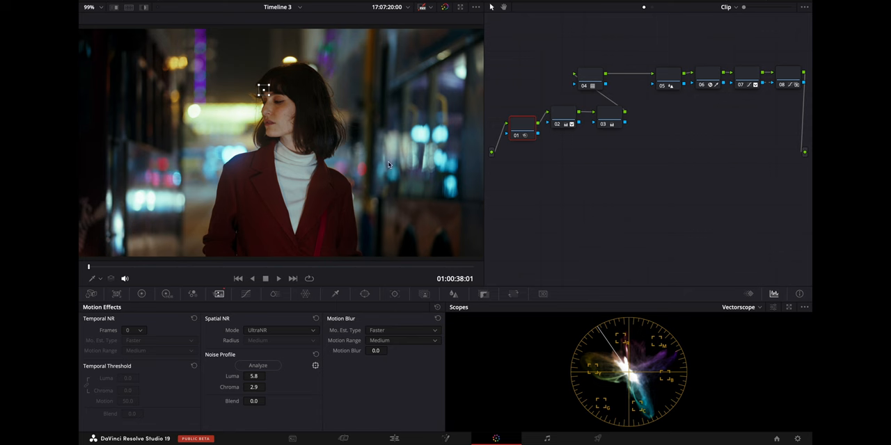
{"action": "mouse_move", "coordinate": [237, 67]}
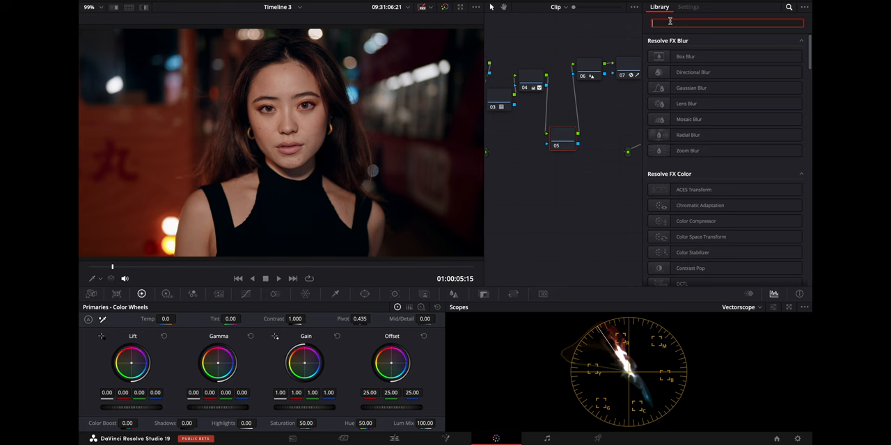
Search 'face' in the Effects Library, then detect and track the woman's face.
{"action": "type", "text": "face"}
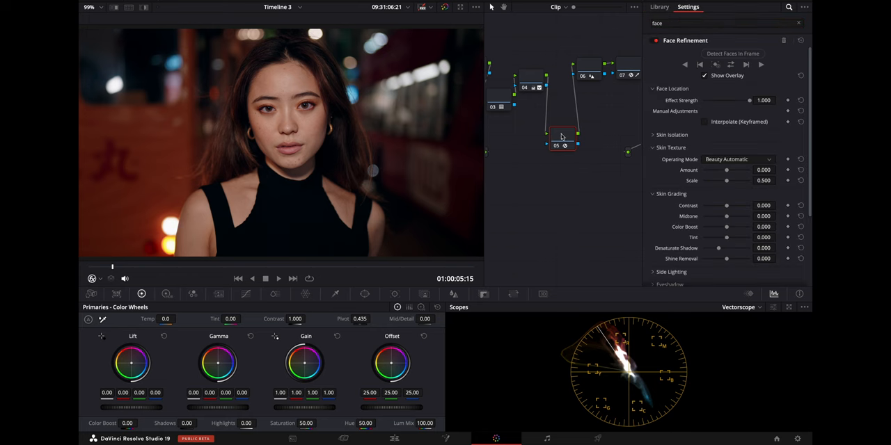
{"action": "mouse_move", "coordinate": [733, 54]}
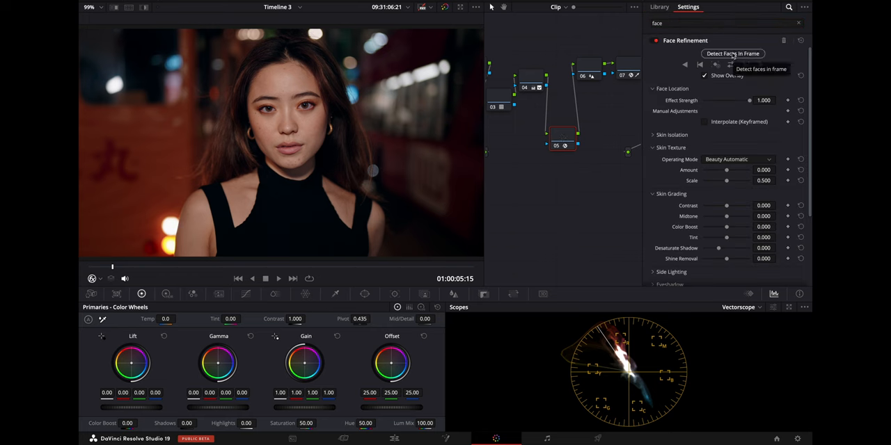
{"action": "left_click", "coordinate": [733, 53]}
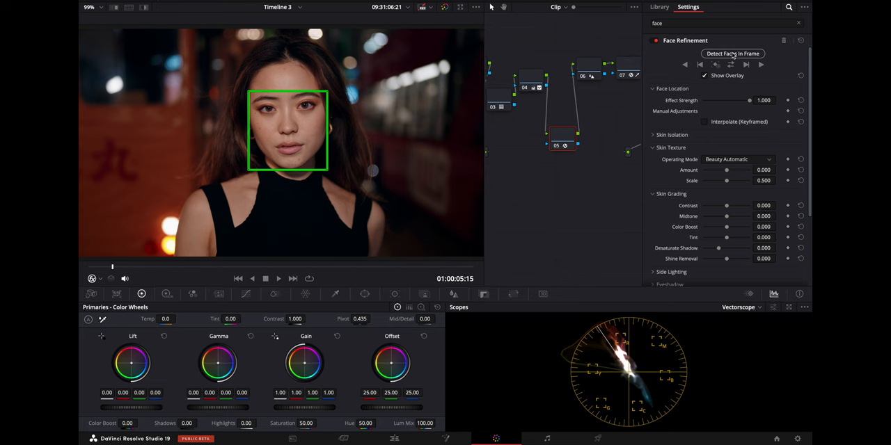
{"action": "left_click", "coordinate": [733, 53]}
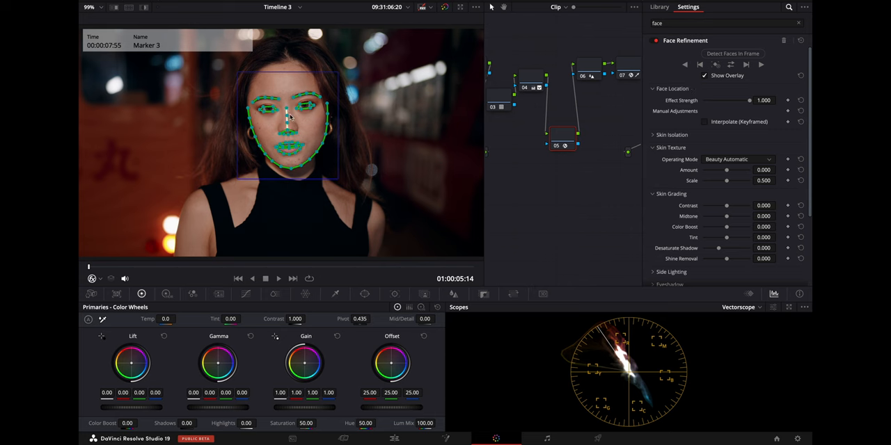
{"action": "left_click", "coordinate": [704, 75]}
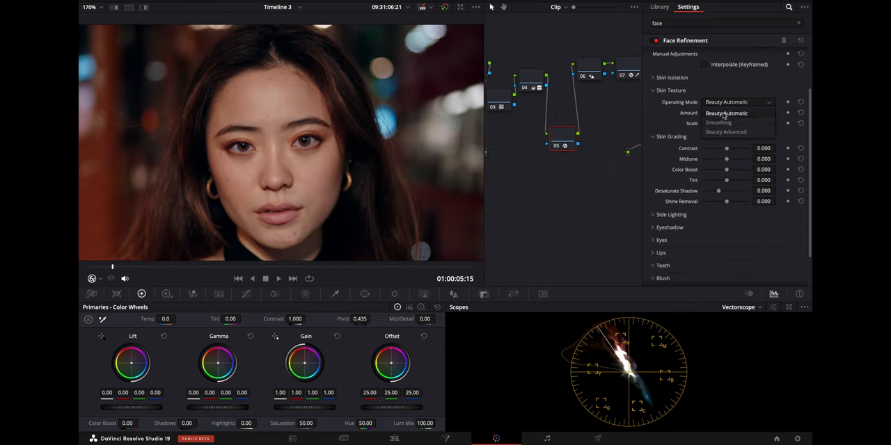
Switch skin texture to Smoothing, shrink detail size to 0.064, and add back some detail.
{"action": "left_click", "coordinate": [719, 123]}
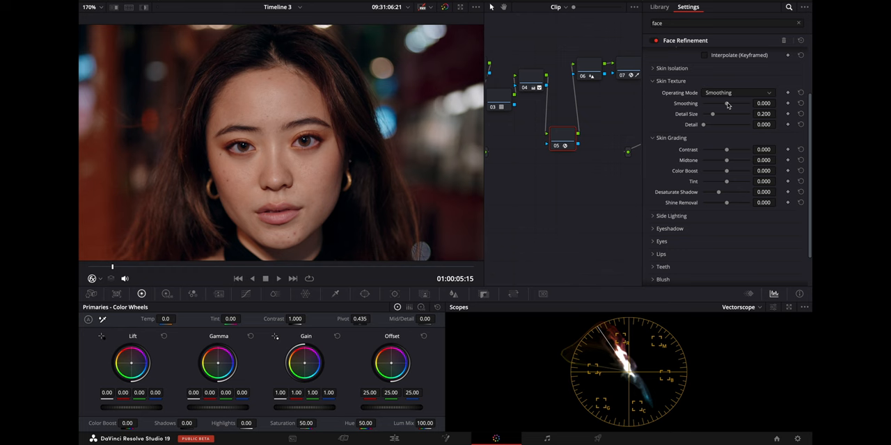
{"action": "mouse_move", "coordinate": [755, 106]}
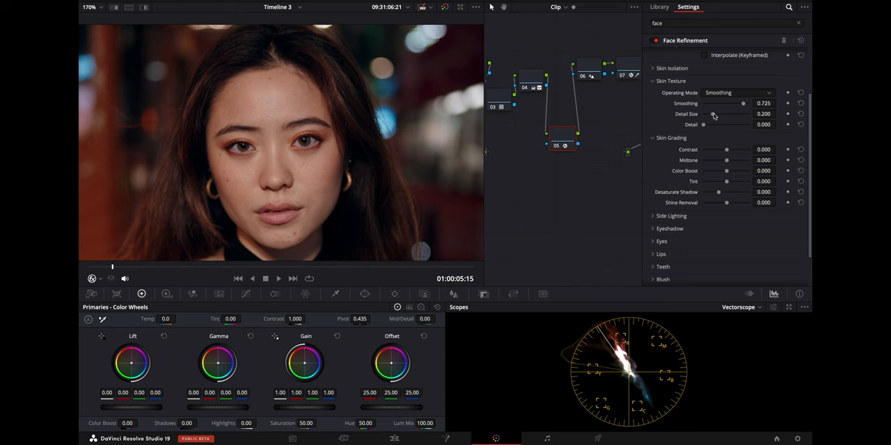
{"action": "left_click_drag", "start_coordinate": [727, 114], "coordinate": [705, 114]}
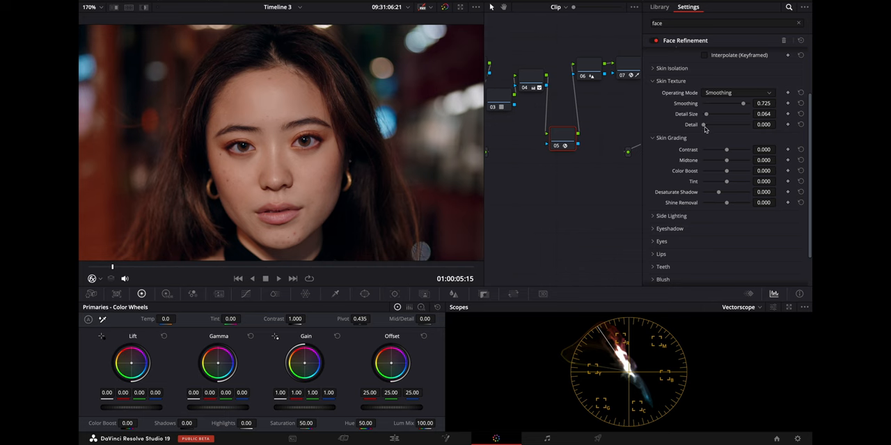
{"action": "left_click_drag", "start_coordinate": [703, 125], "coordinate": [712, 125]}
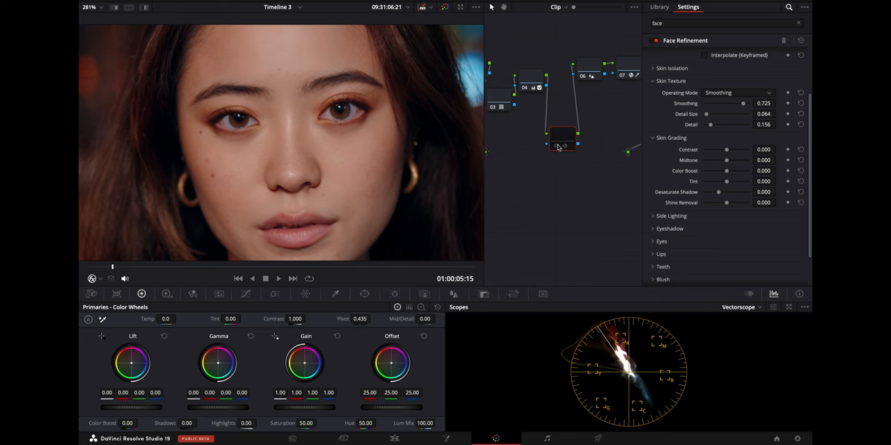
{"action": "left_click", "coordinate": [562, 139]}
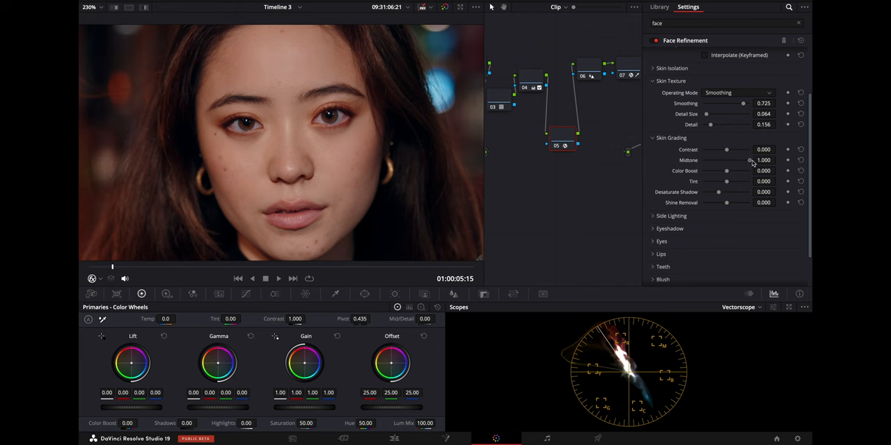
Set skin midtone to 0.284, color boost to 0.064, and shine removal to 0.321.
{"action": "left_click_drag", "start_coordinate": [742, 160], "coordinate": [726, 160]}
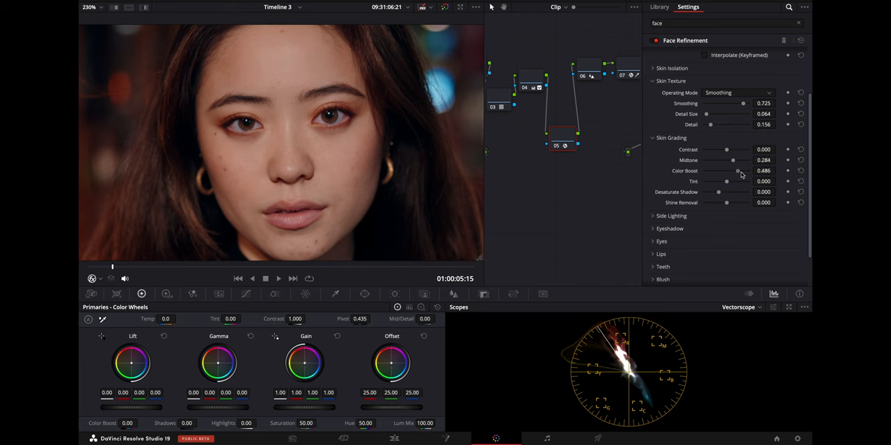
{"action": "left_click_drag", "start_coordinate": [738, 172], "coordinate": [727, 172]}
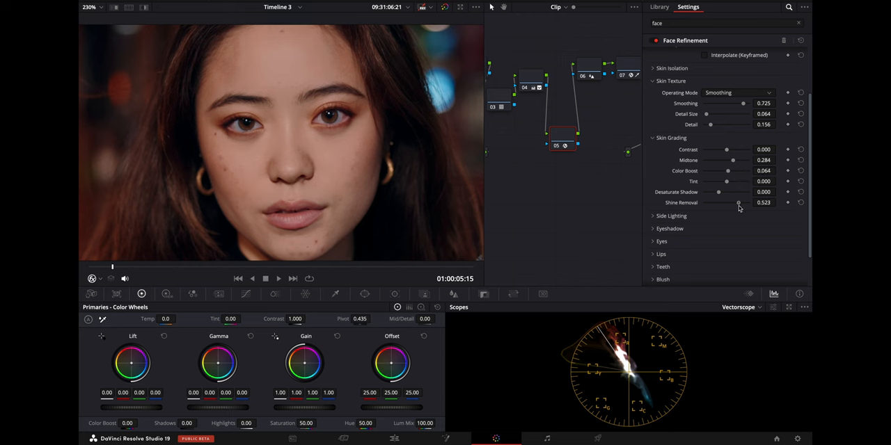
{"action": "left_click_drag", "start_coordinate": [738, 203], "coordinate": [732, 202]}
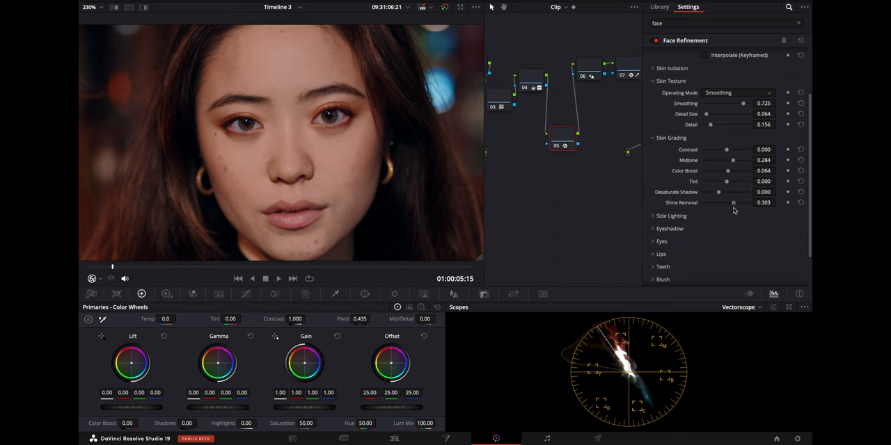
{"action": "left_click_drag", "start_coordinate": [733, 202], "coordinate": [734, 203]}
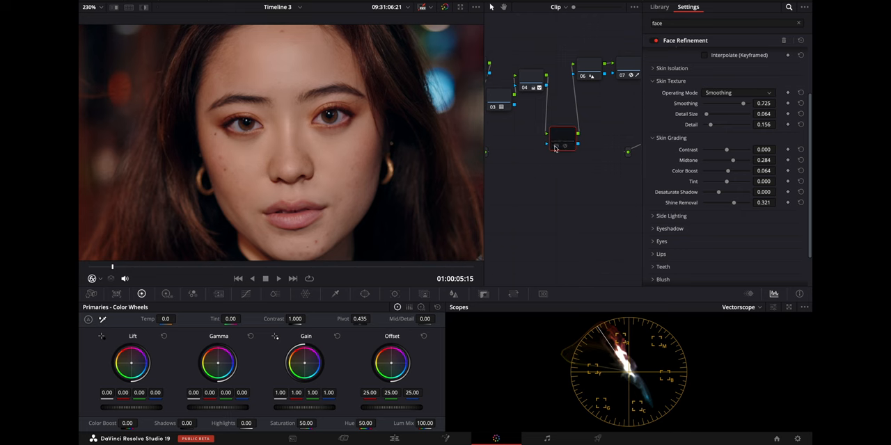
{"action": "left_click", "coordinate": [562, 137]}
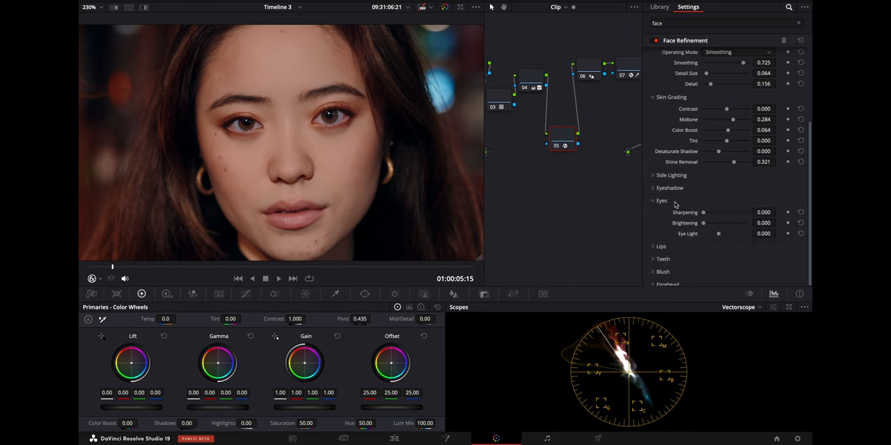
Set Eyebag Removal to 1.000 and eye Brightening to about 0.835.
{"action": "scroll", "scroll_direction": "down", "scroll_amount": 3}
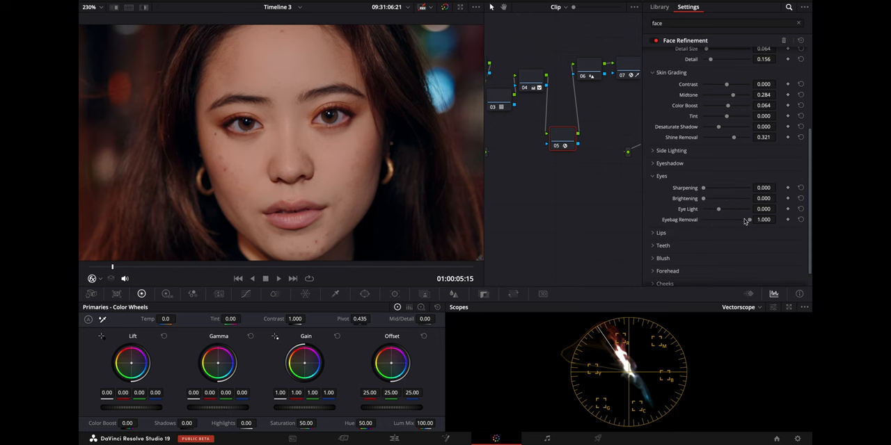
{"action": "left_click_drag", "start_coordinate": [703, 198], "coordinate": [740, 199]}
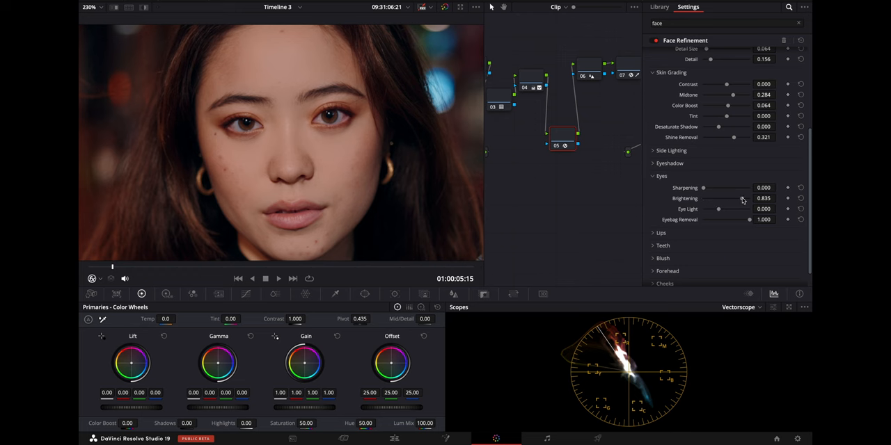
{"action": "left_click_drag", "start_coordinate": [731, 198], "coordinate": [703, 199]}
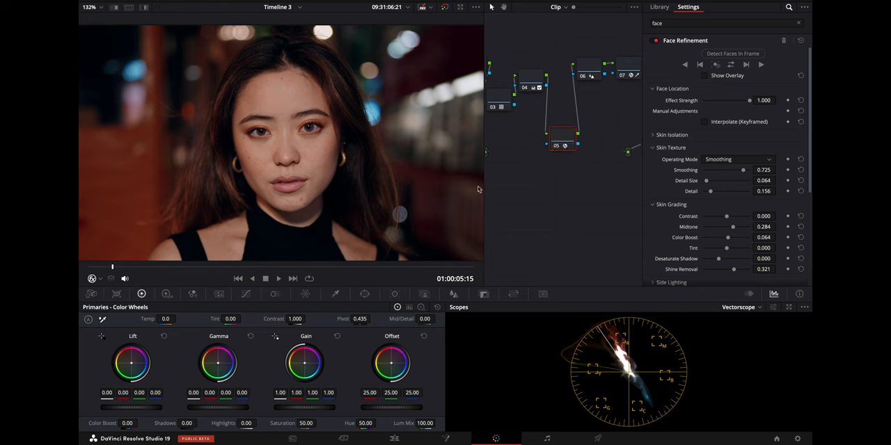
{"action": "left_click", "coordinate": [108, 7]}
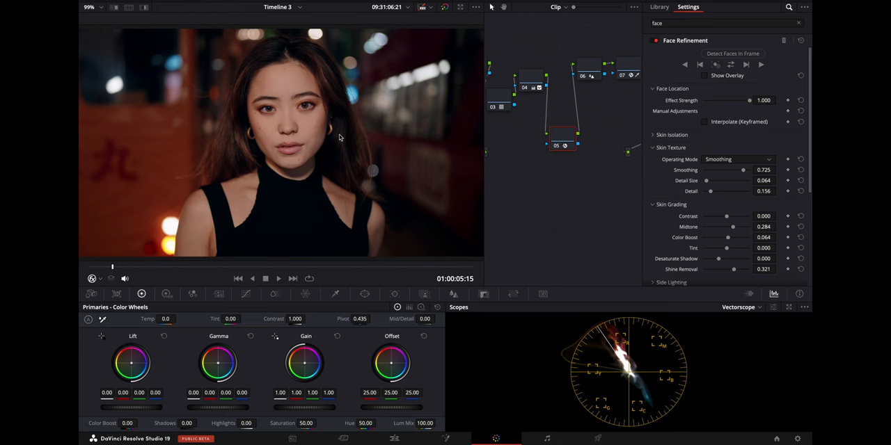
{"action": "mouse_move", "coordinate": [171, 270]}
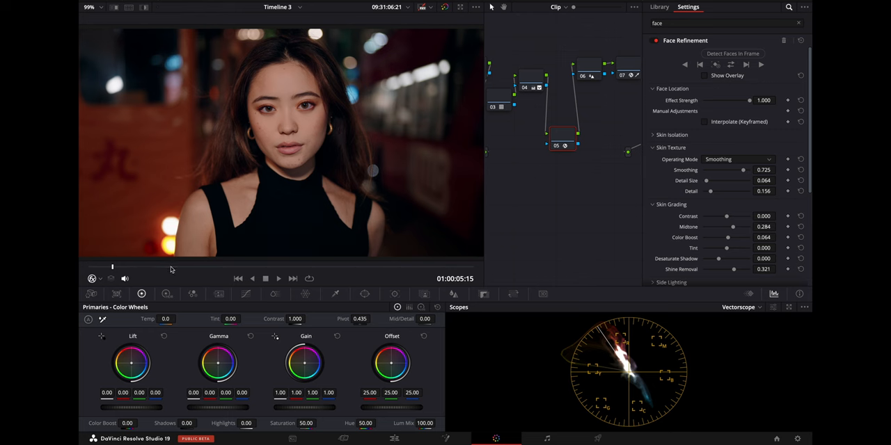